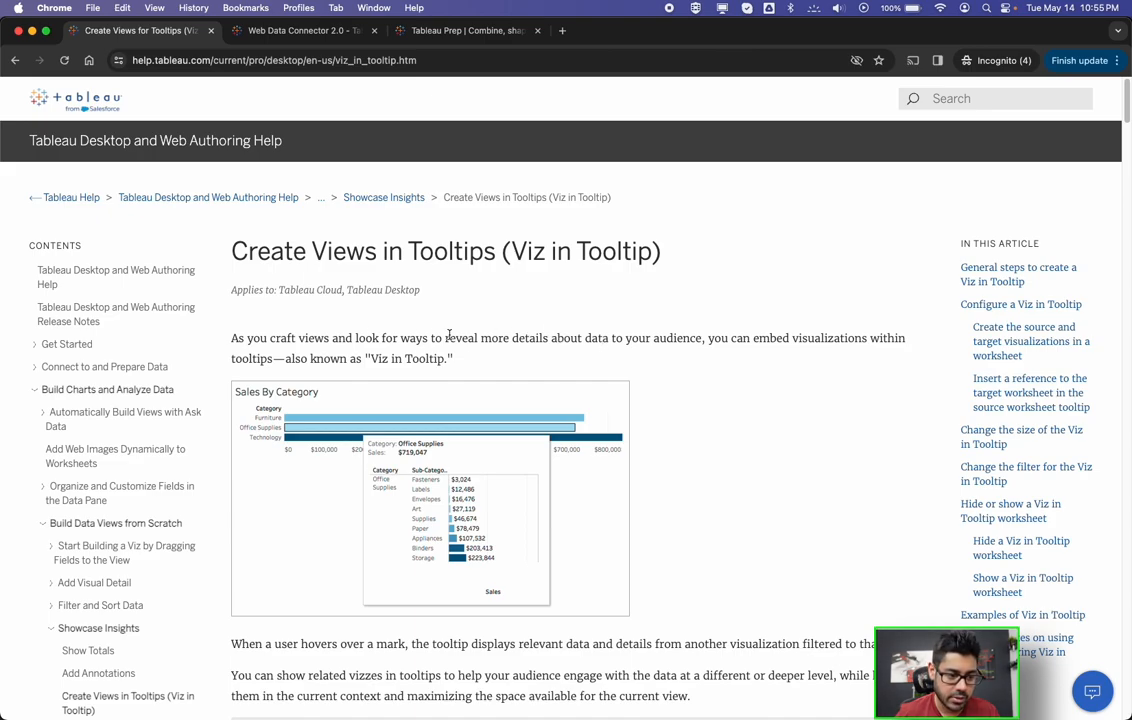
# - Finish the 'Create Views in Tooltips' article and bring up the Tableau workbook's empty Dashboard 2
pyautogui.doubleClick(718, 338)
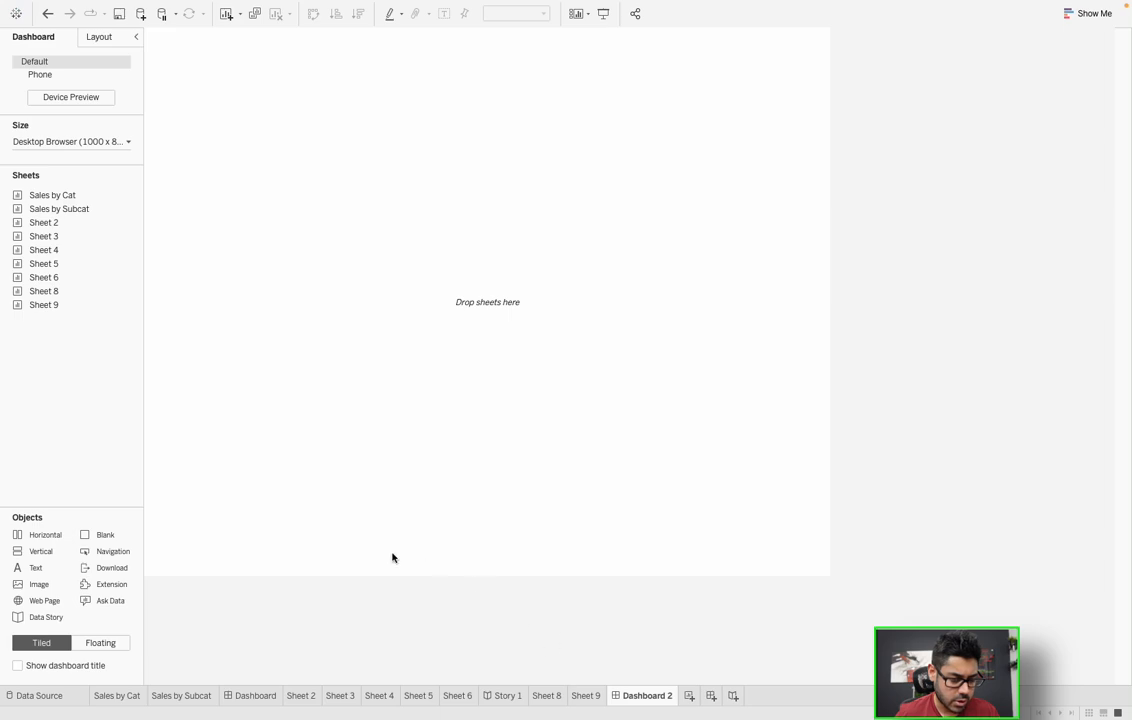
# - Flip between the Sales by Cat and Sales by Subcat sheets, inspecting bar tooltips, ending on Sales by Subcat
pyautogui.click(116, 696)
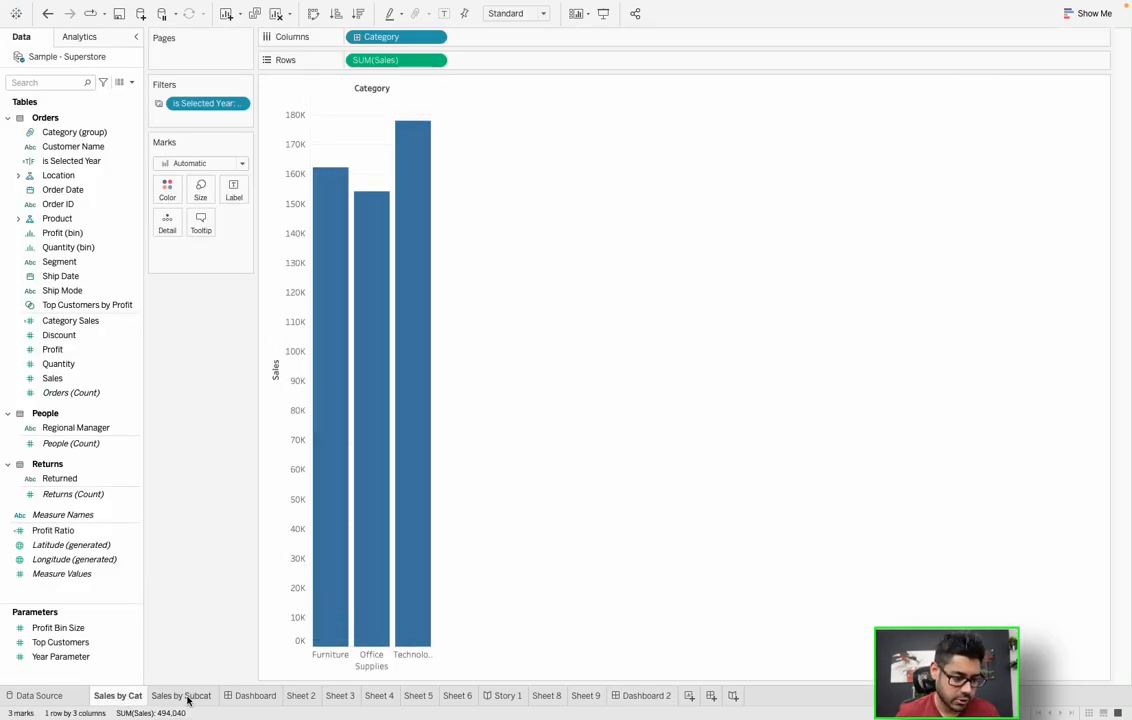
pyautogui.click(180, 696)
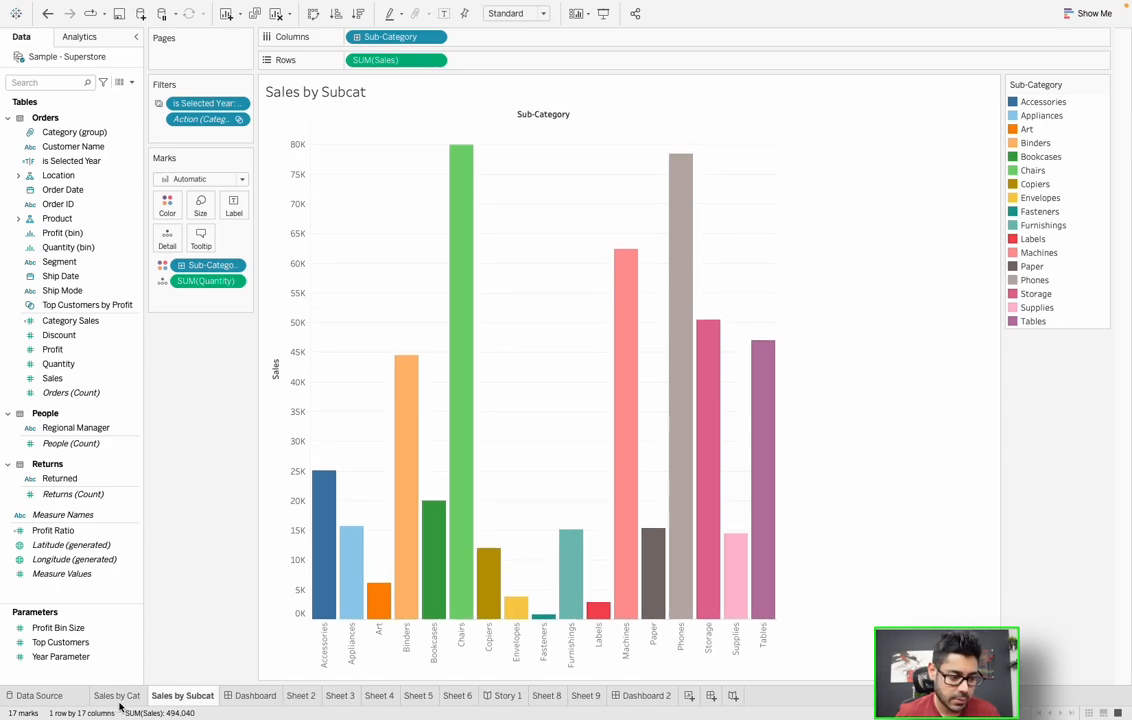
pyautogui.click(116, 696)
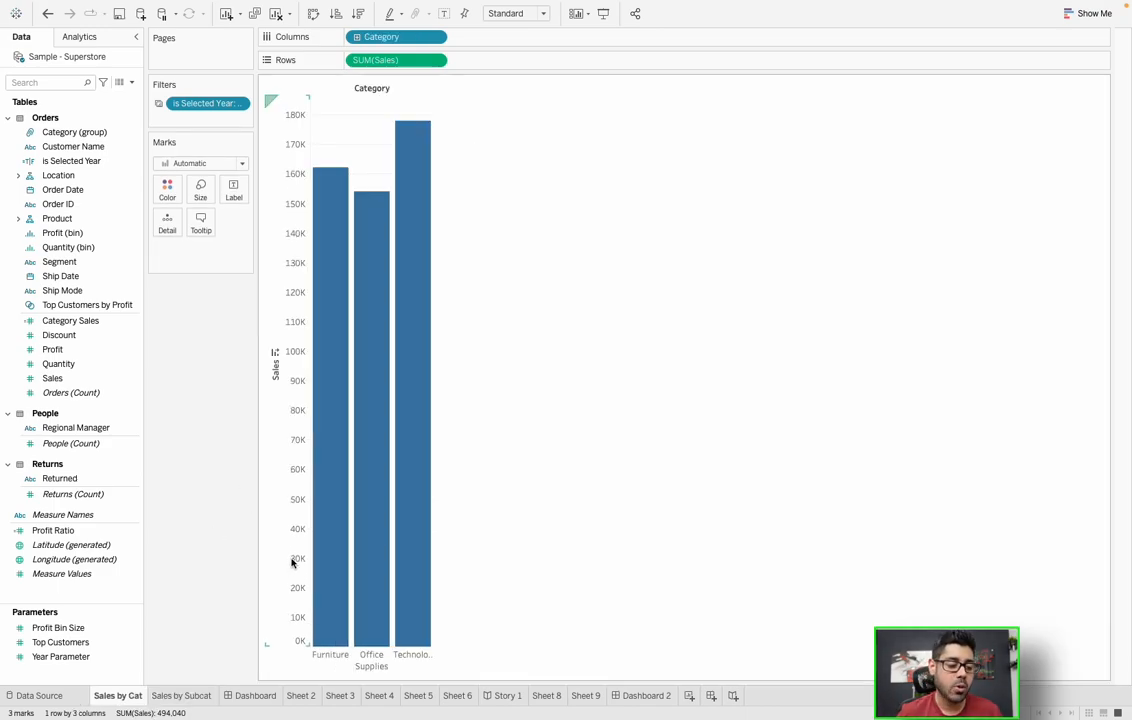
pyautogui.moveTo(324, 588)
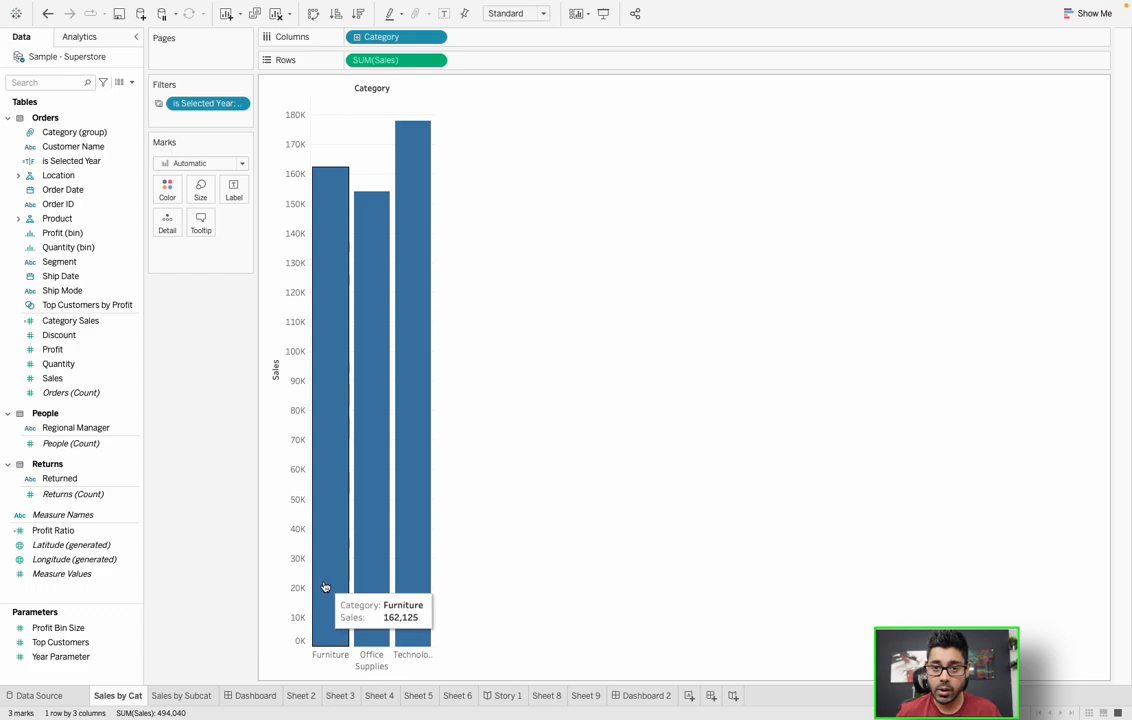
pyautogui.moveTo(362, 562)
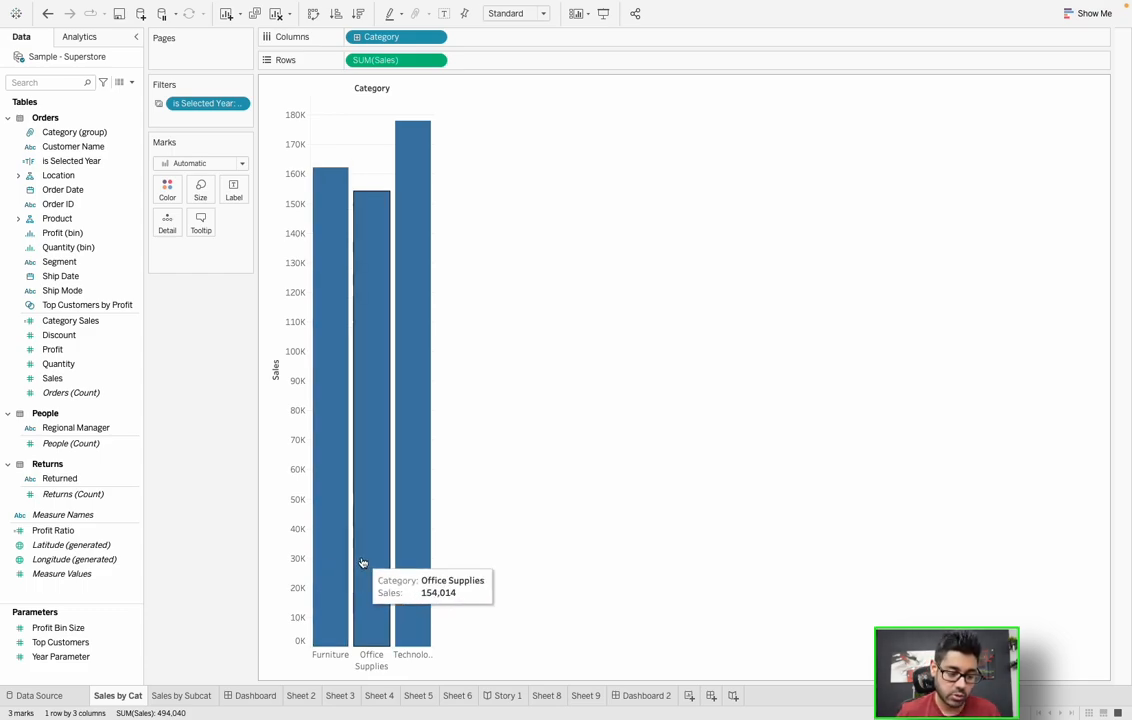
pyautogui.moveTo(402, 548)
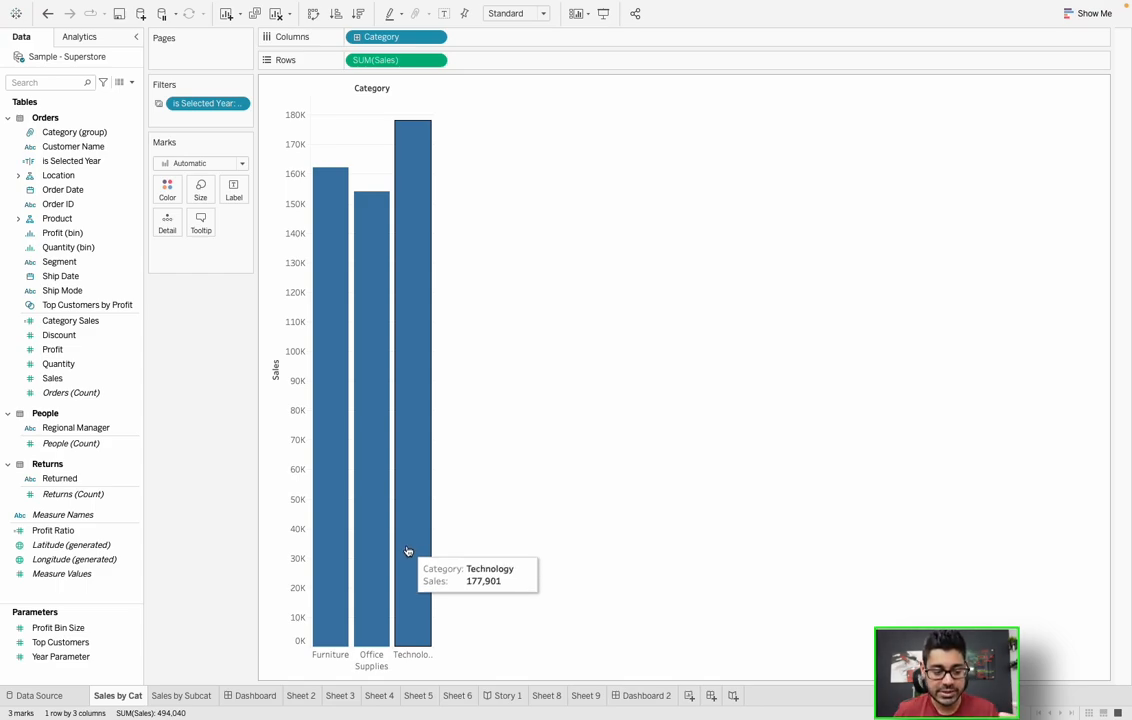
pyautogui.moveTo(328, 528)
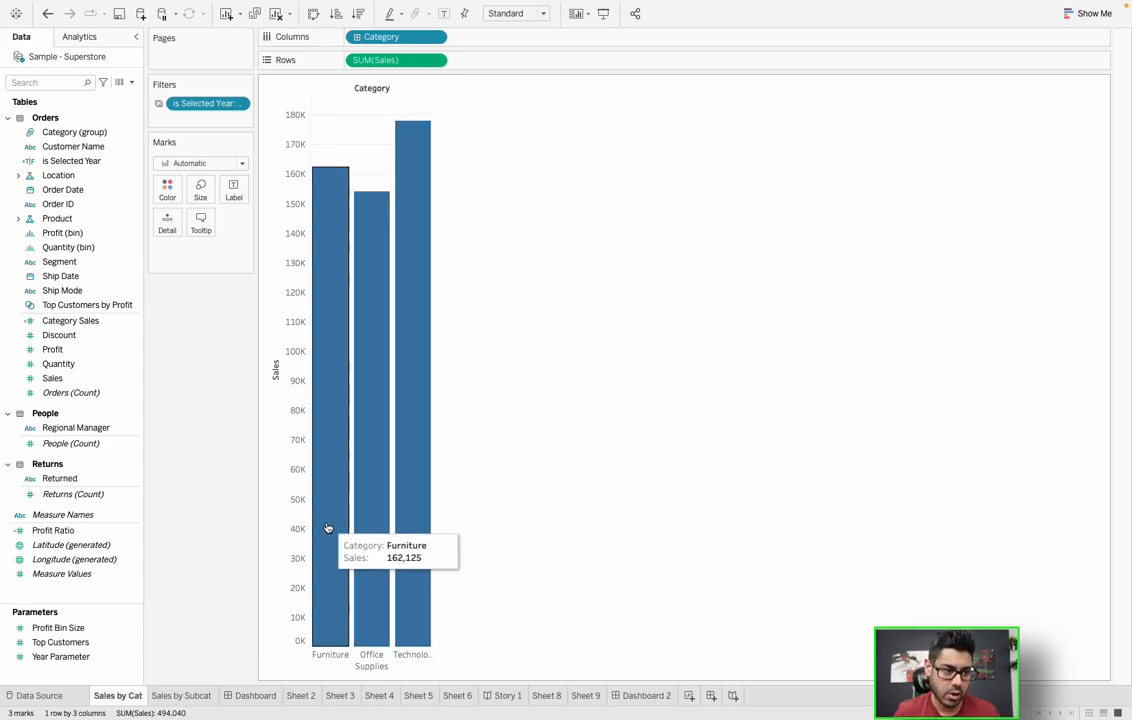
pyautogui.moveTo(264, 432)
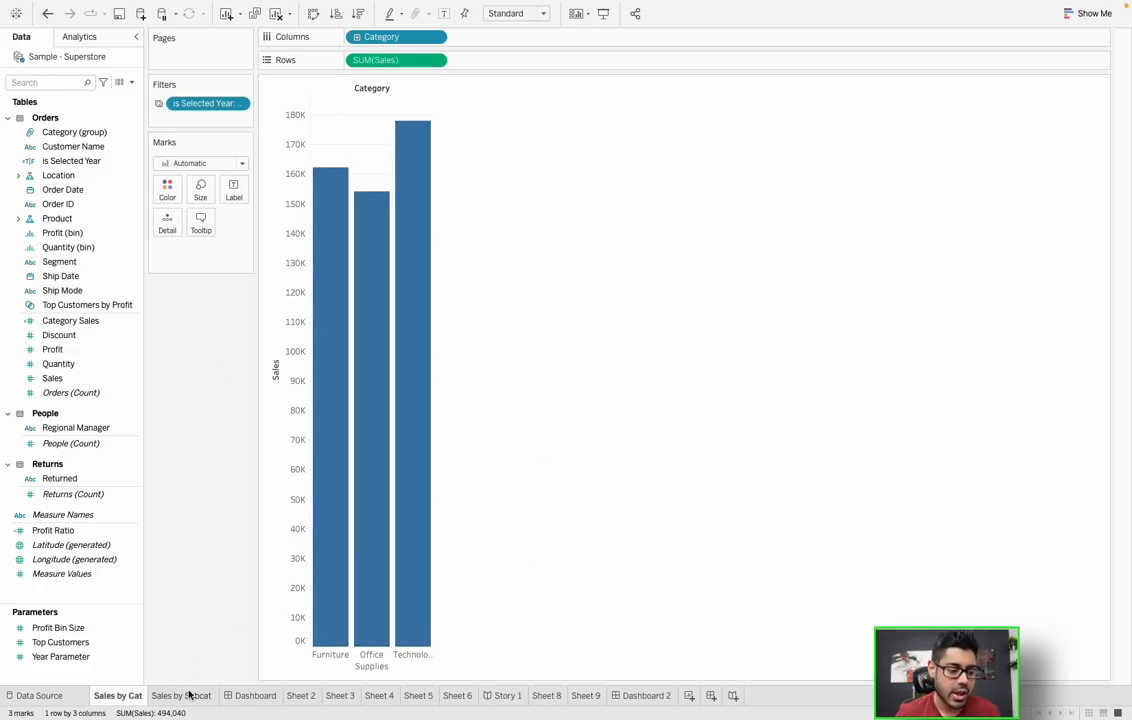
pyautogui.click(182, 696)
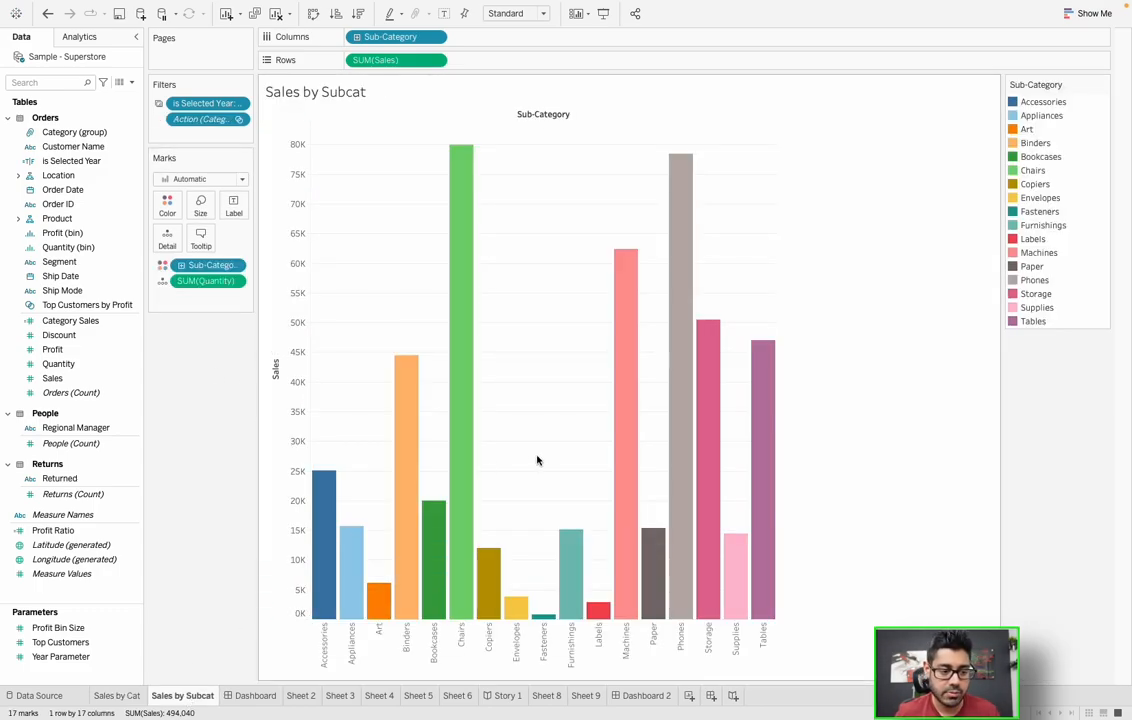
pyautogui.moveTo(436, 438)
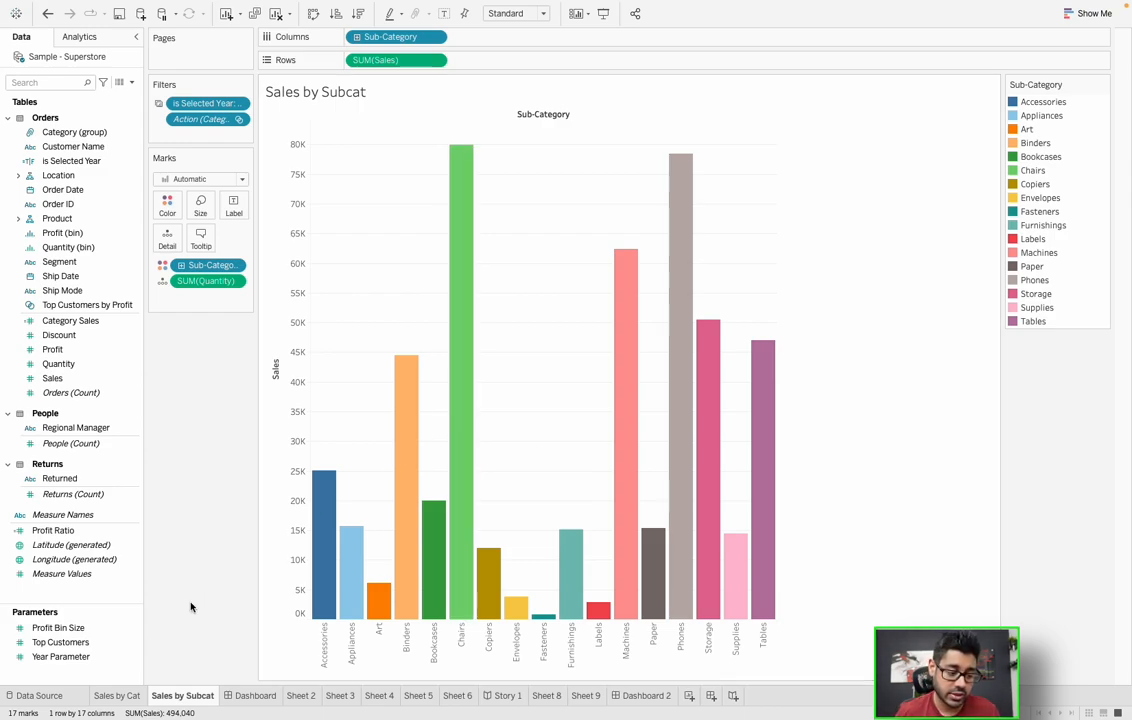
# - On Sales by Cat, inspect the Edit Tooltip dialog's category and sales fields and cancel without changes
pyautogui.click(116, 696)
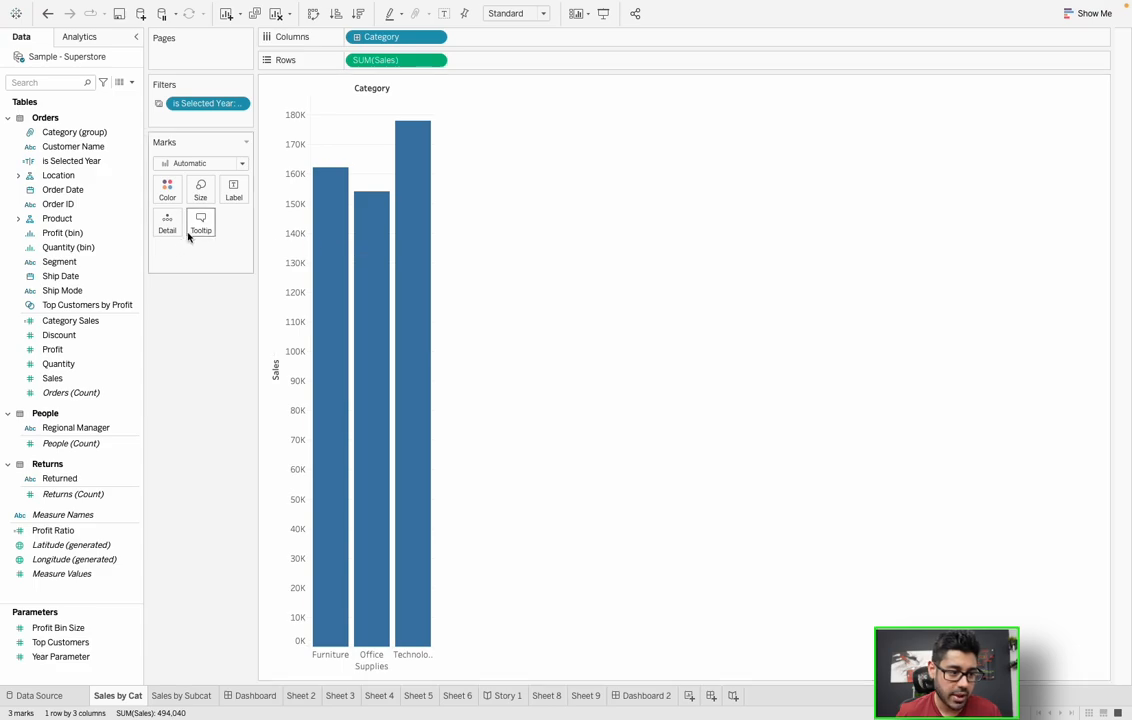
pyautogui.moveTo(200, 230)
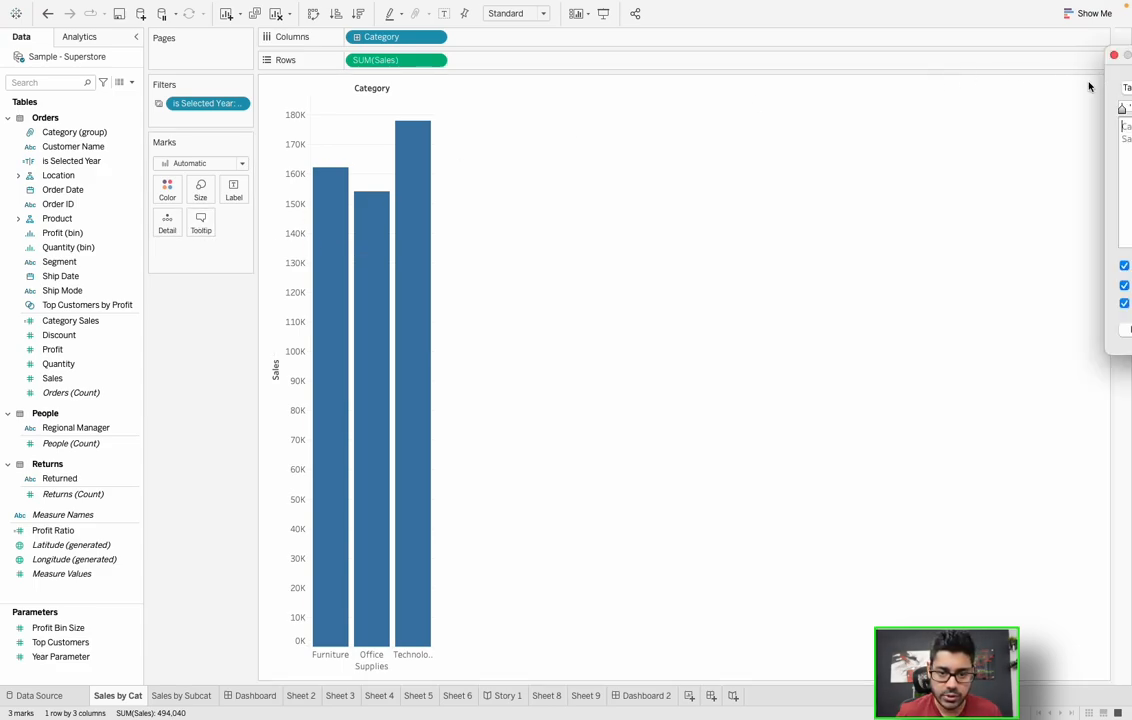
pyautogui.click(202, 222)
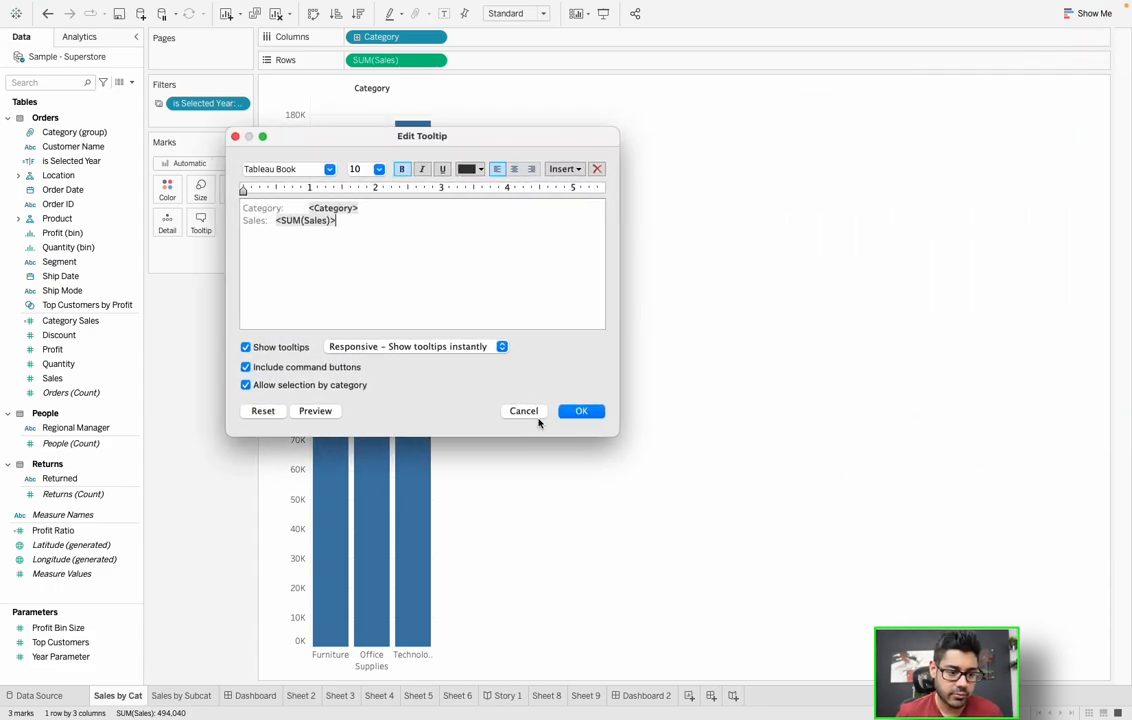
pyautogui.click(580, 412)
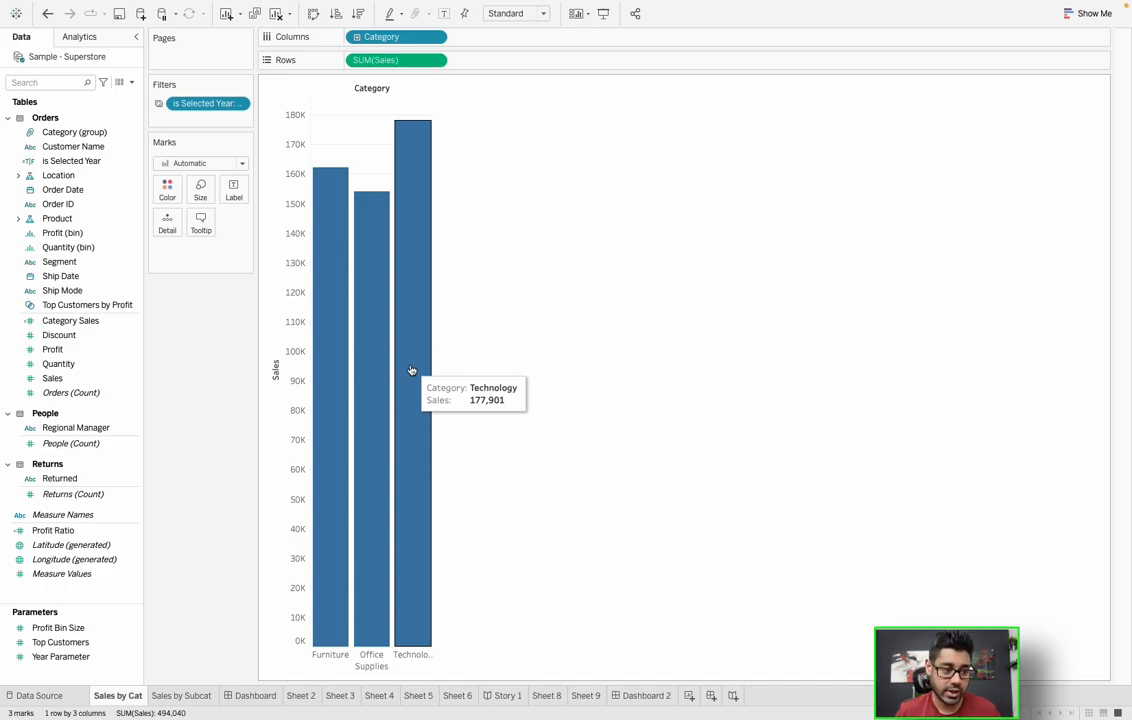
# - Insert the Sales by Subcat sheet into the Sales by Cat tooltip via Insert > Sheets and confirm with OK
pyautogui.click(202, 222)
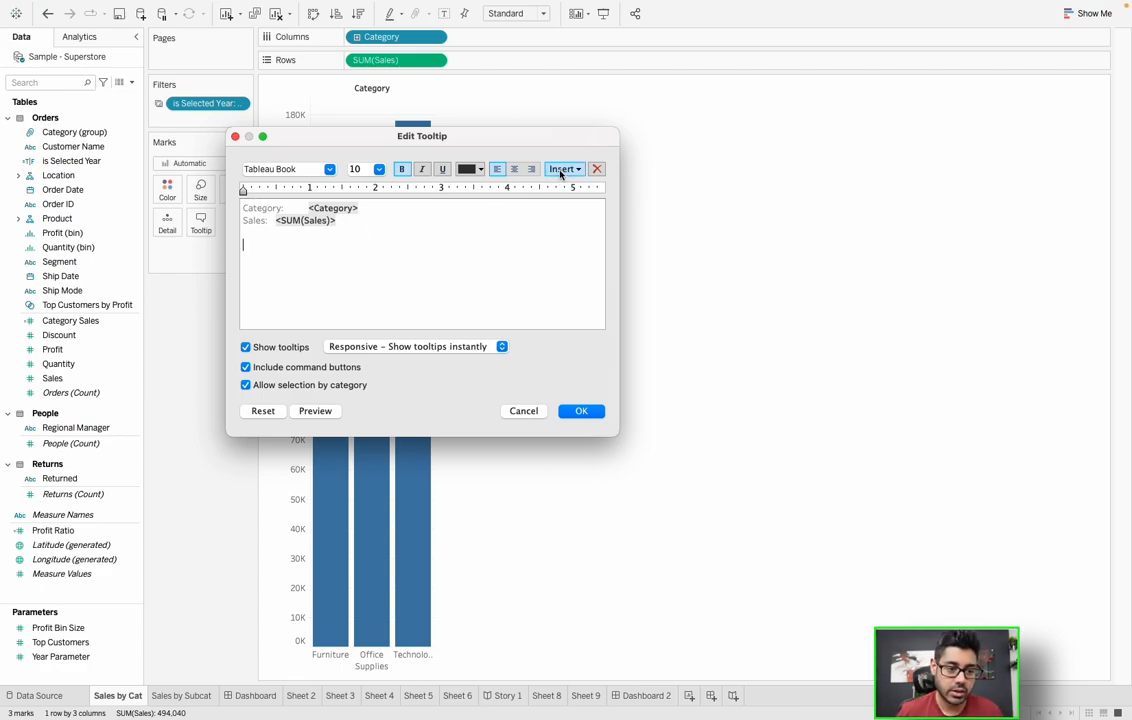
pyautogui.click(564, 168)
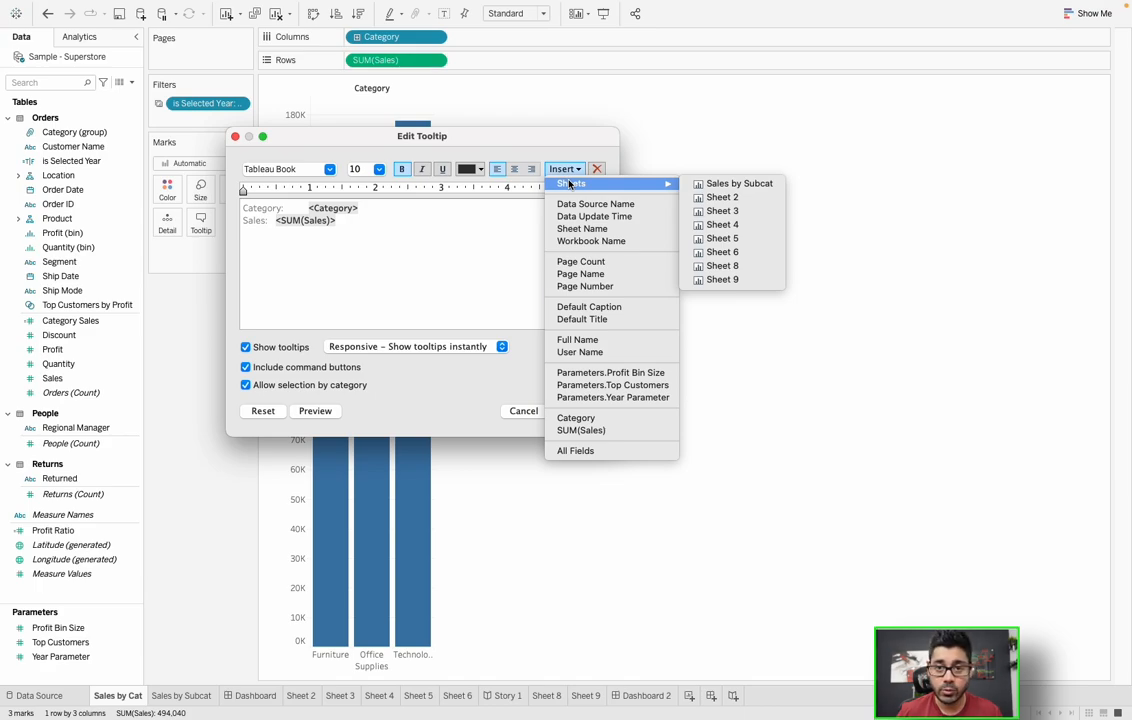
pyautogui.moveTo(738, 184)
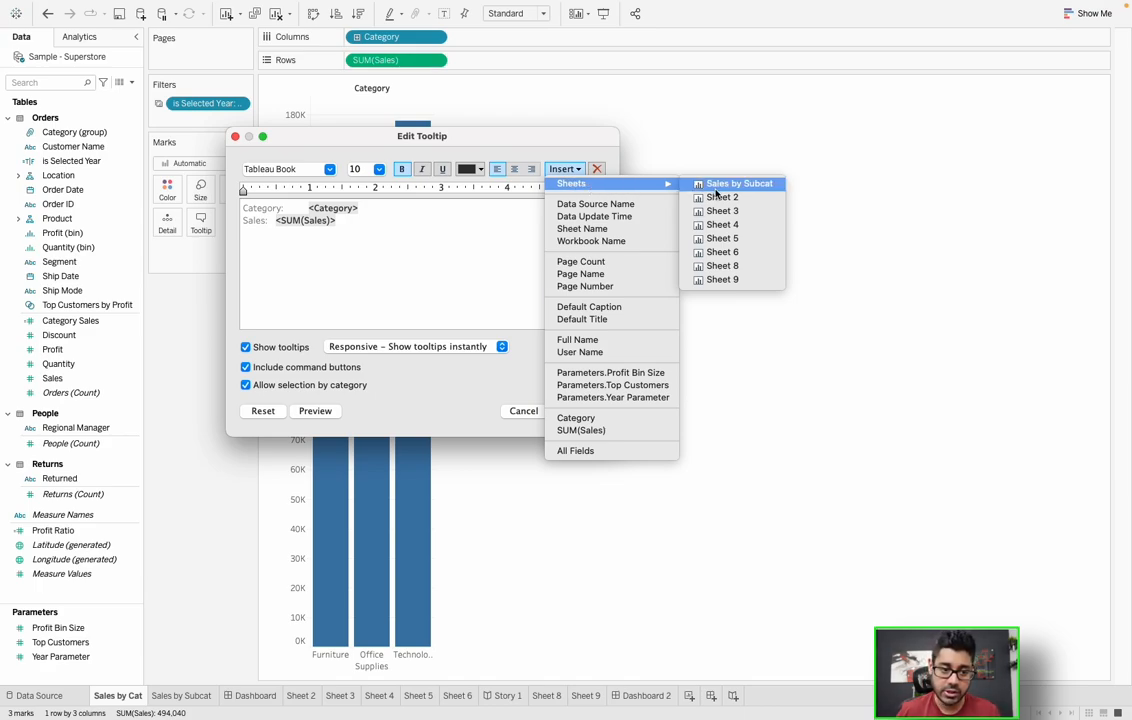
pyautogui.moveTo(722, 198)
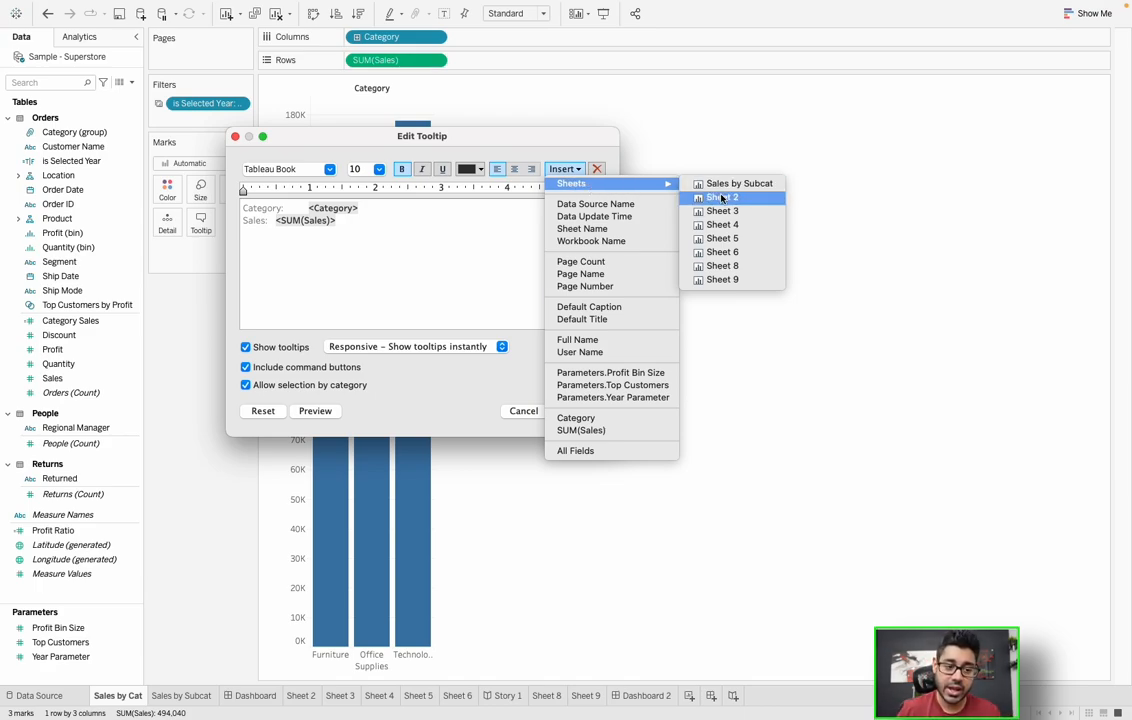
pyautogui.moveTo(738, 184)
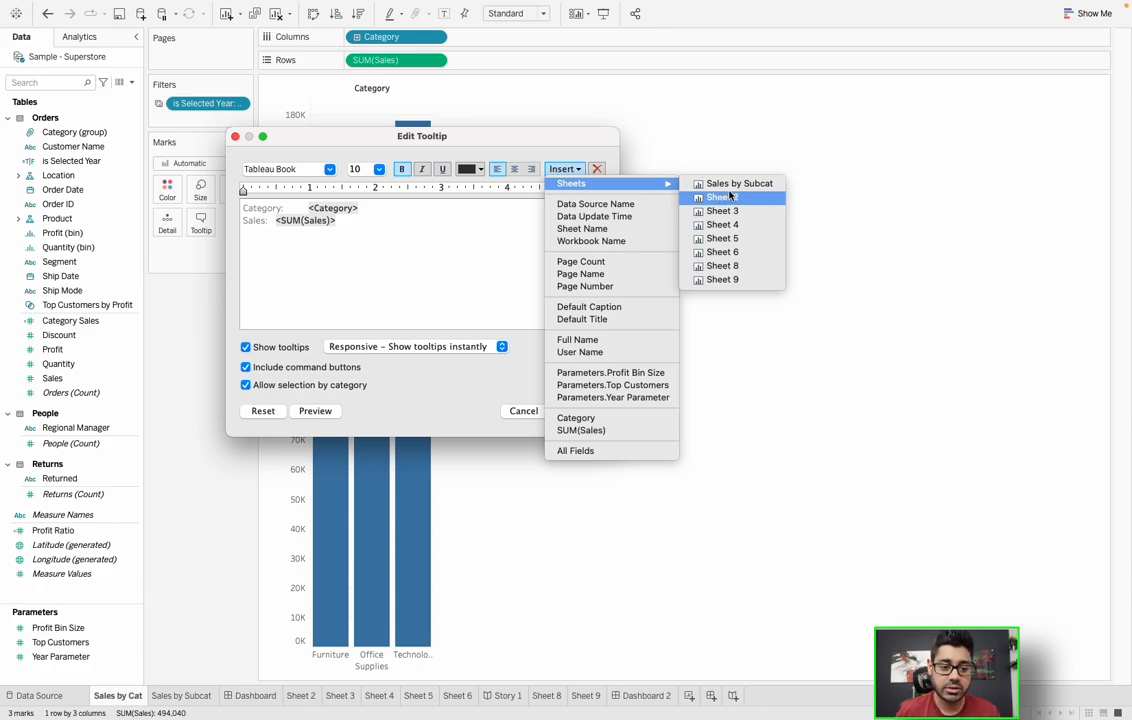
pyautogui.moveTo(738, 184)
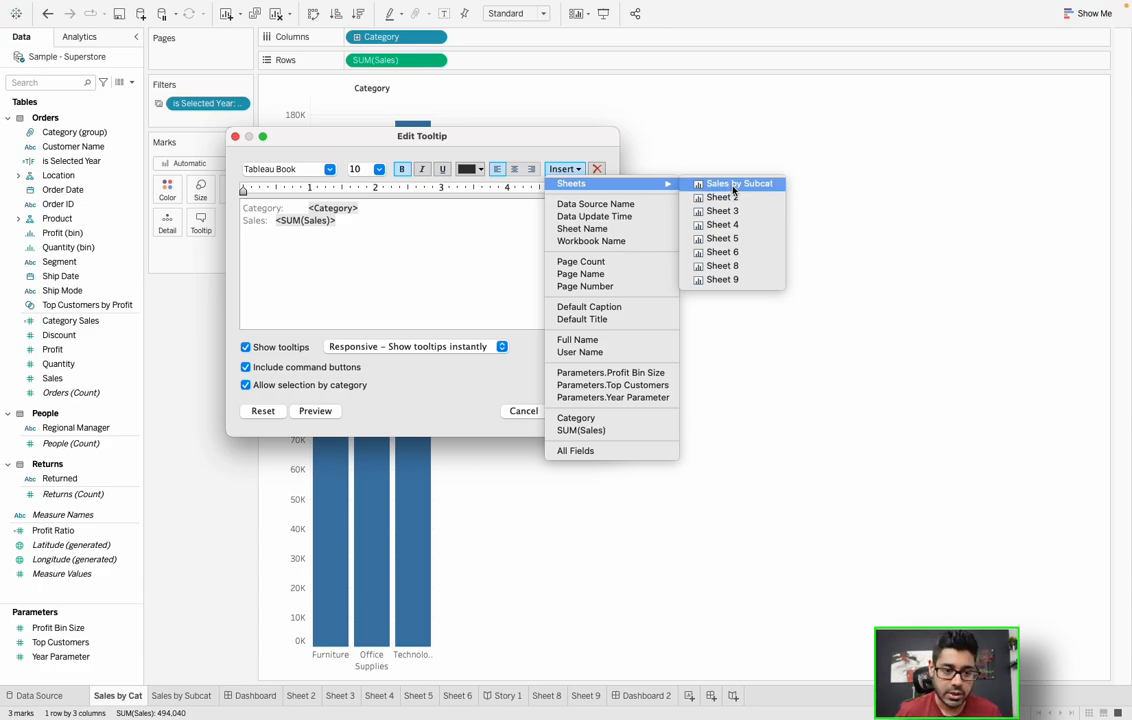
pyautogui.click(738, 184)
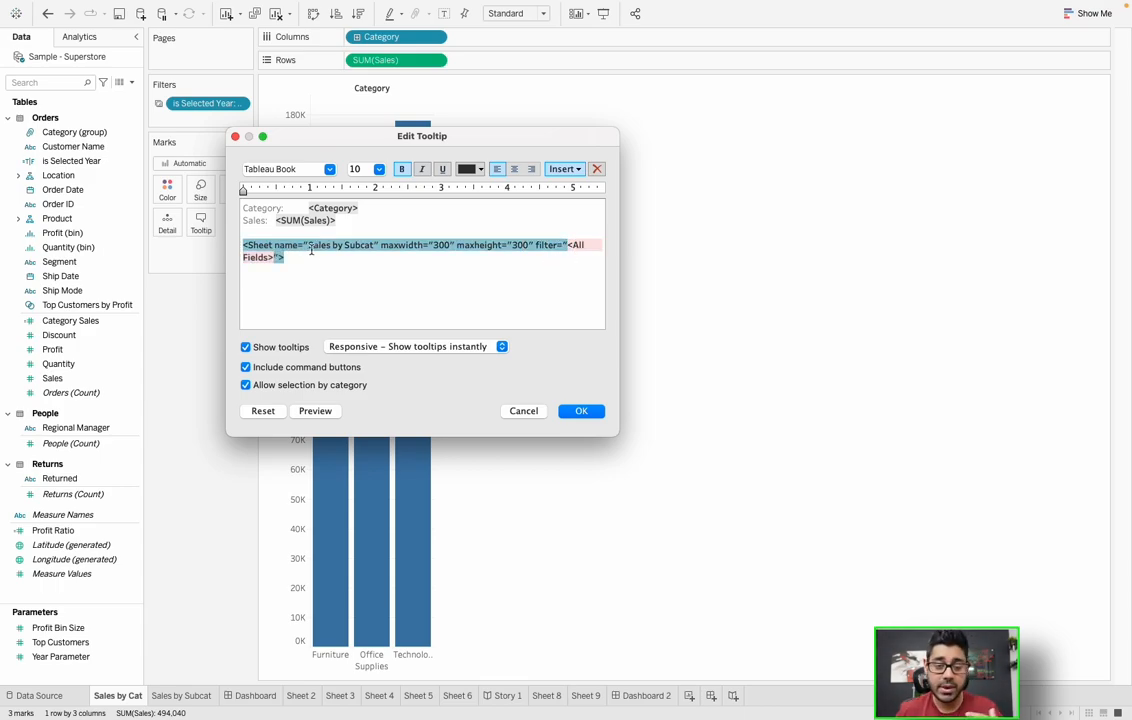
pyautogui.moveTo(580, 374)
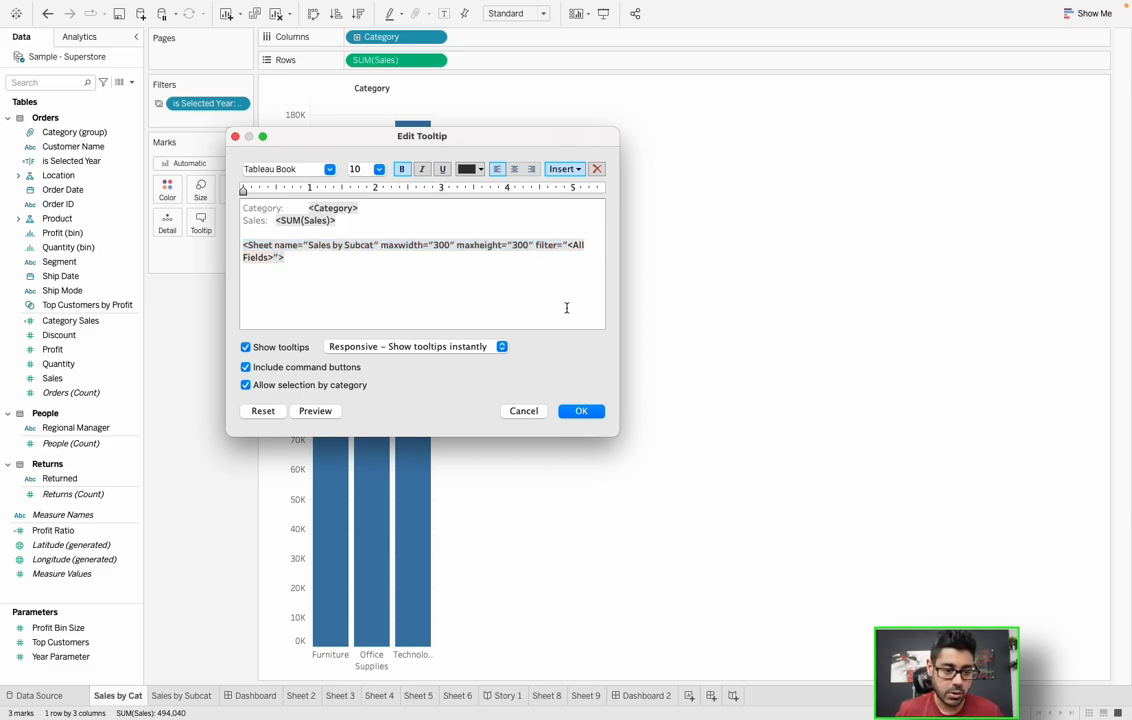
pyautogui.click(580, 412)
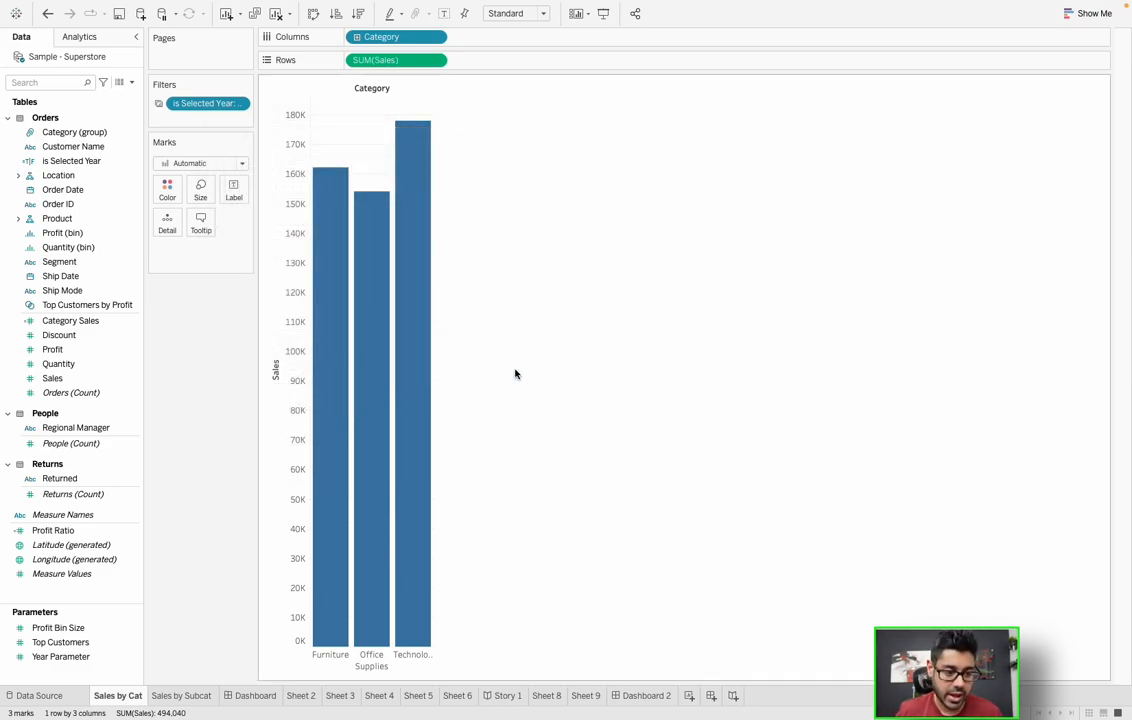
pyautogui.moveTo(330, 446)
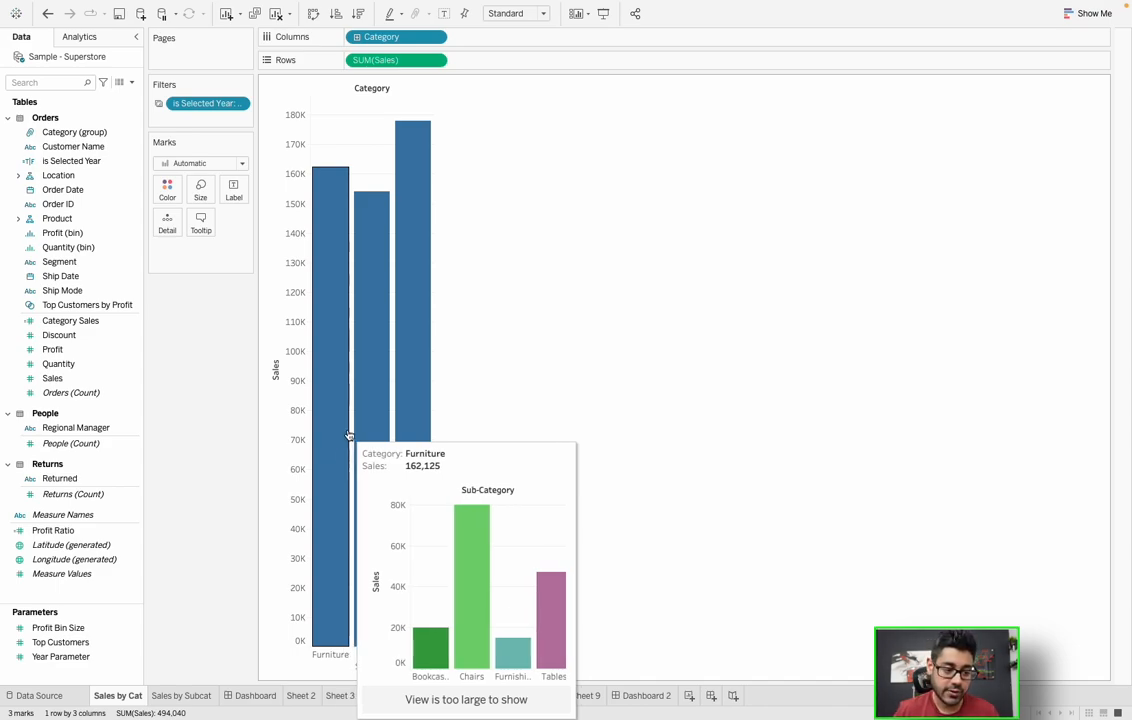
pyautogui.moveTo(362, 424)
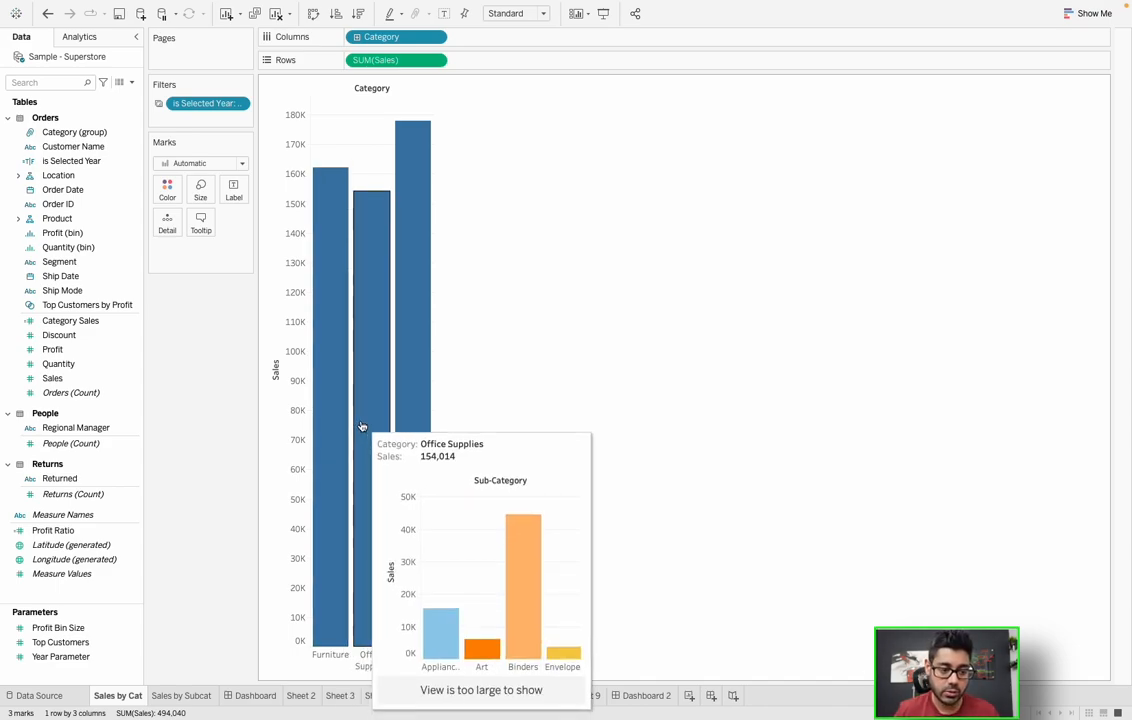
pyautogui.moveTo(370, 380)
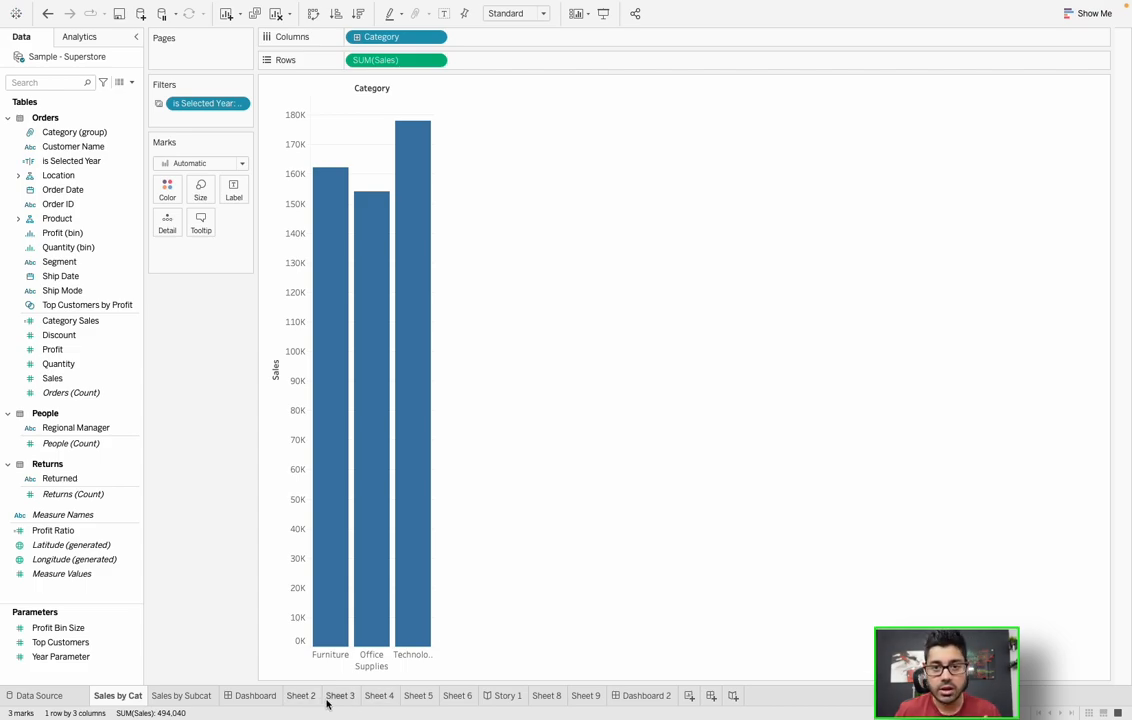
pyautogui.moveTo(568, 612)
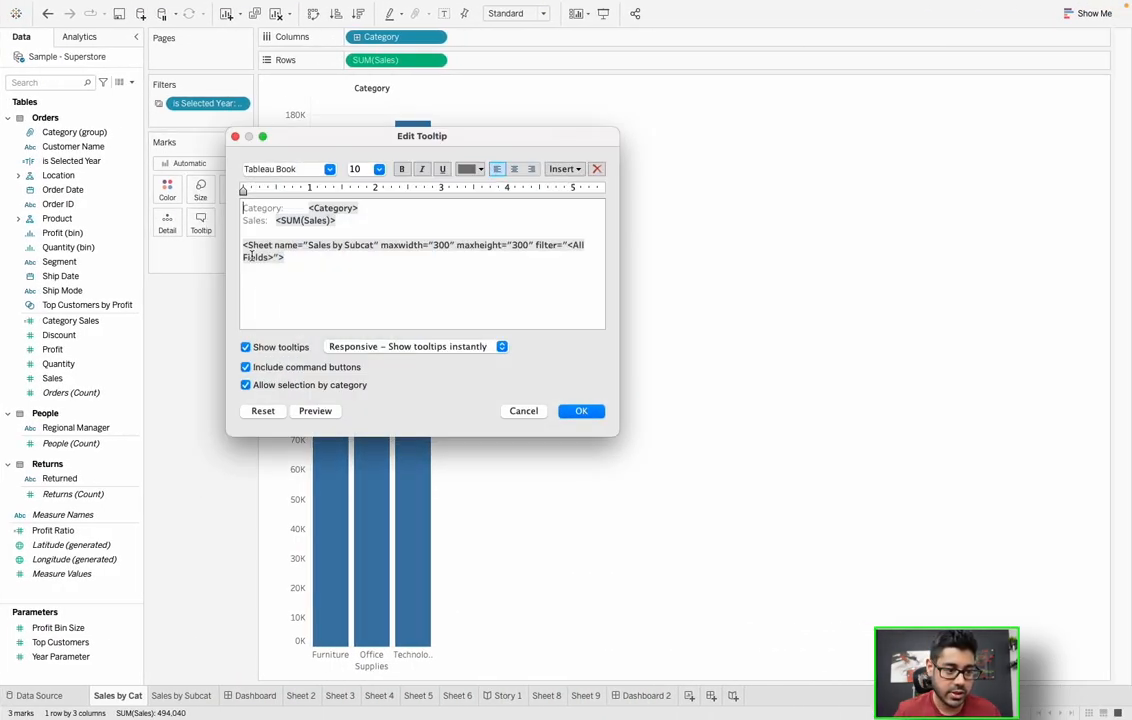
# - Close the tooltip editor with the Sheet tag unchanged and return to the Chrome help page
pyautogui.click(564, 168)
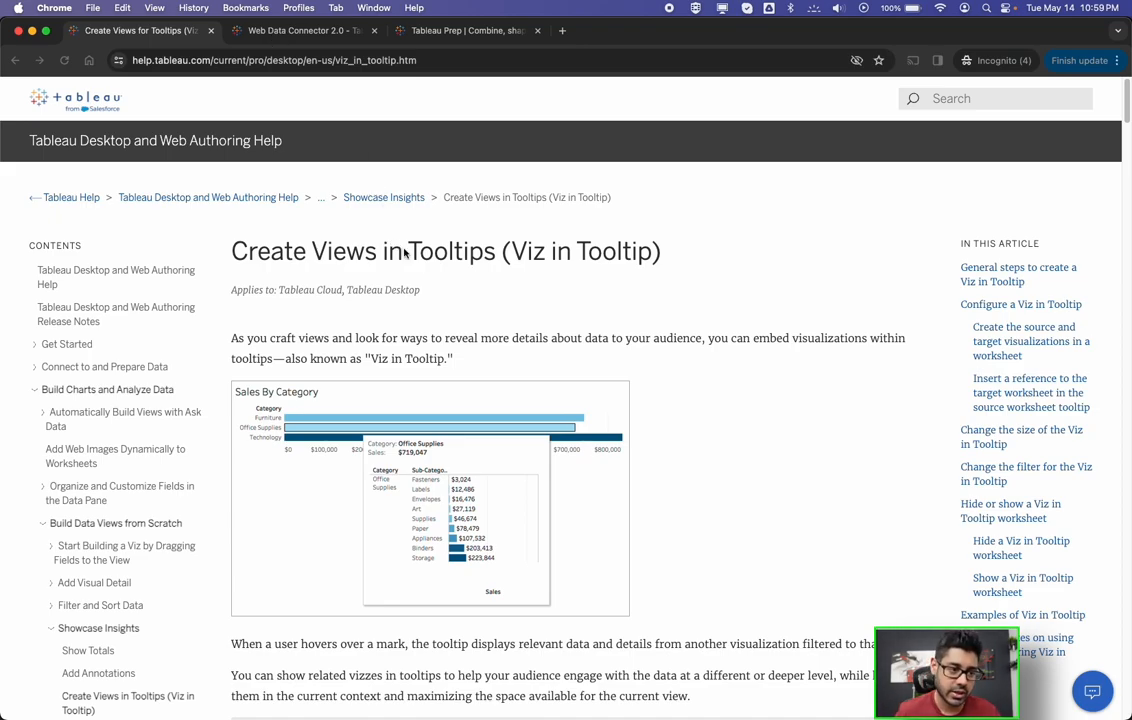
pyautogui.click(300, 30)
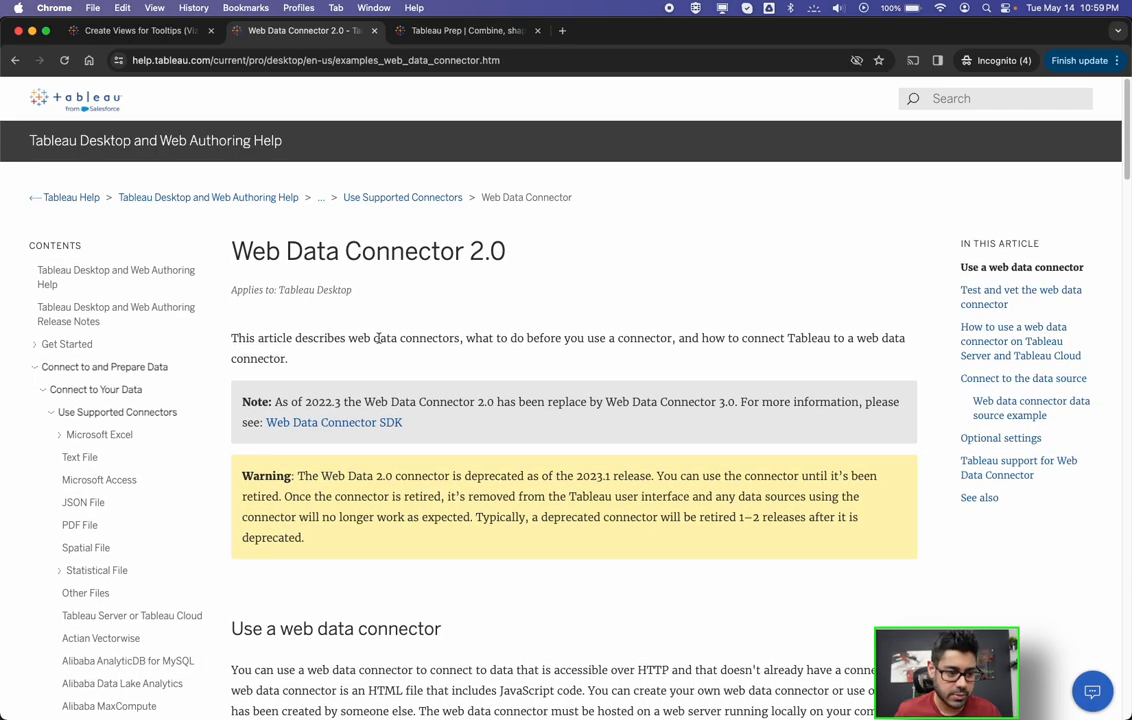
pyautogui.moveTo(464, 358)
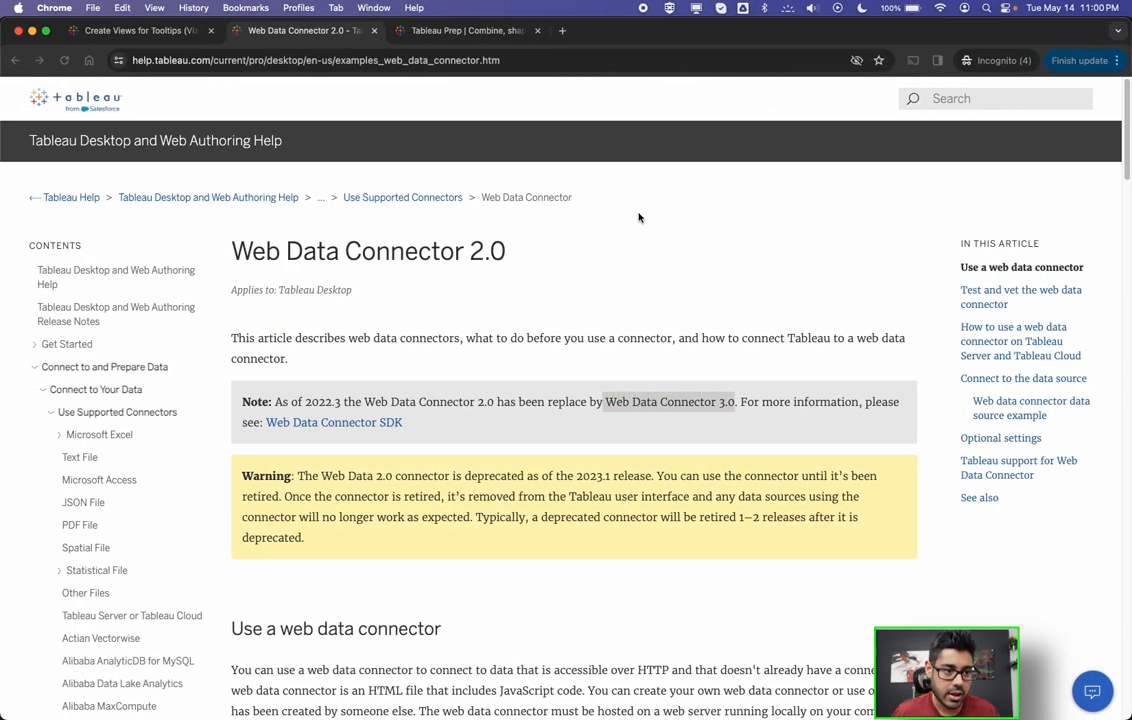
# - Browse the Tableau Prep Builder product page overview in Chrome
pyautogui.click(464, 30)
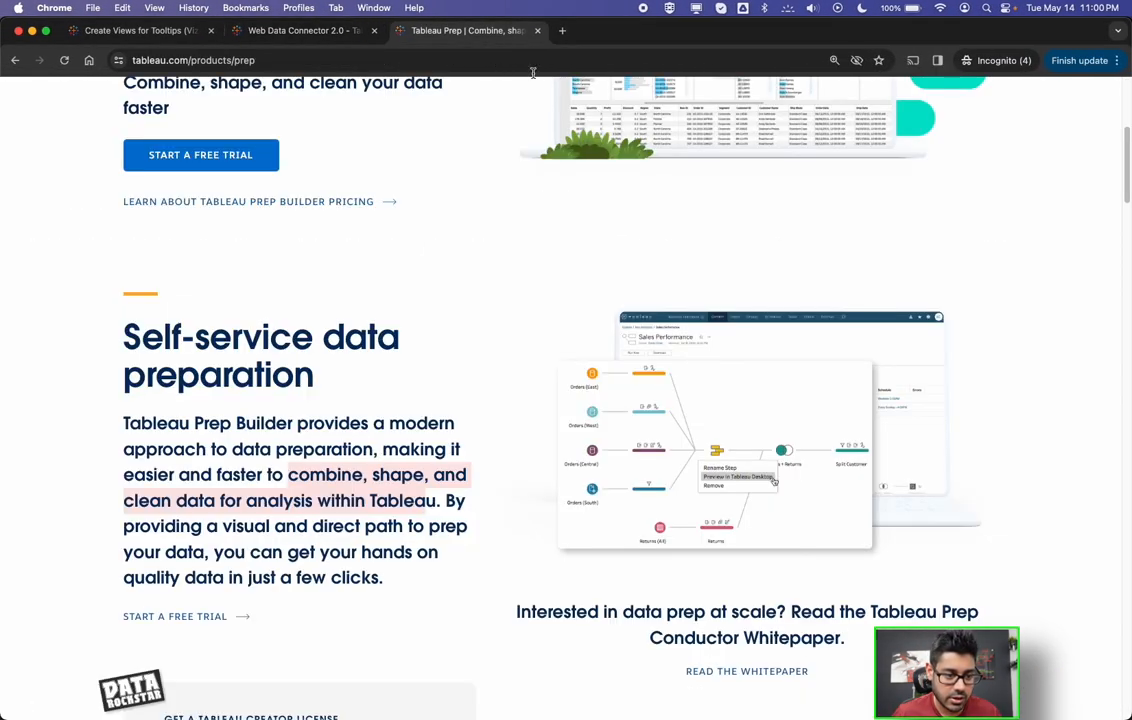
pyautogui.scroll(3)
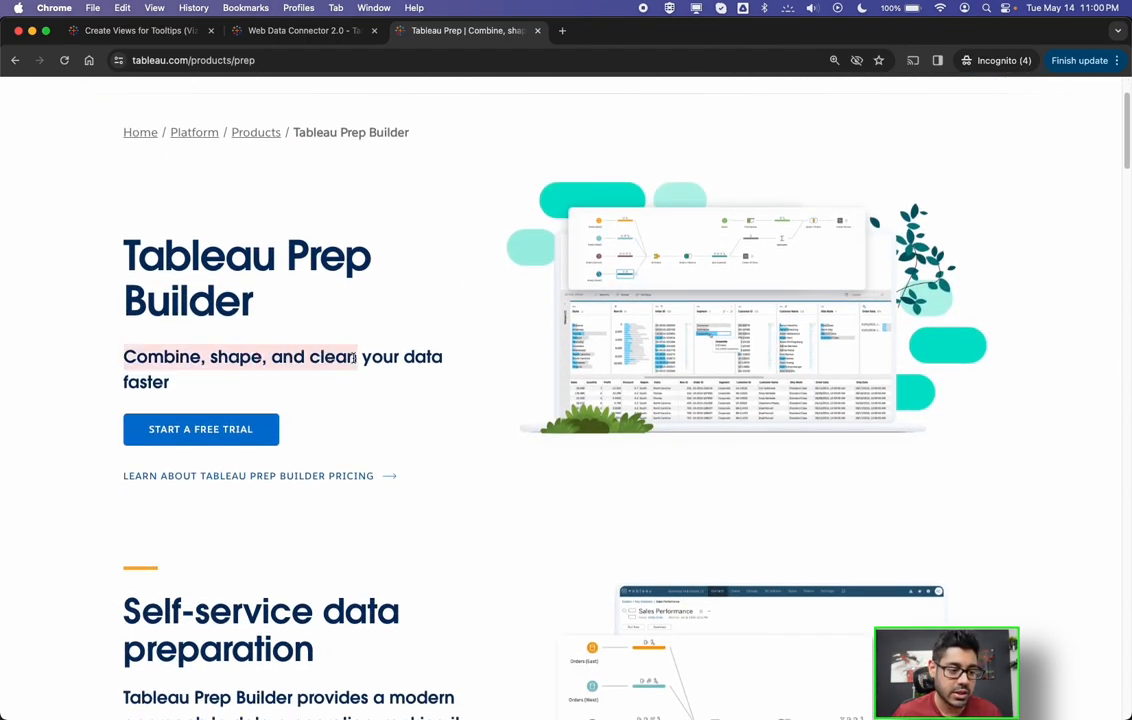
pyautogui.scroll(-3)
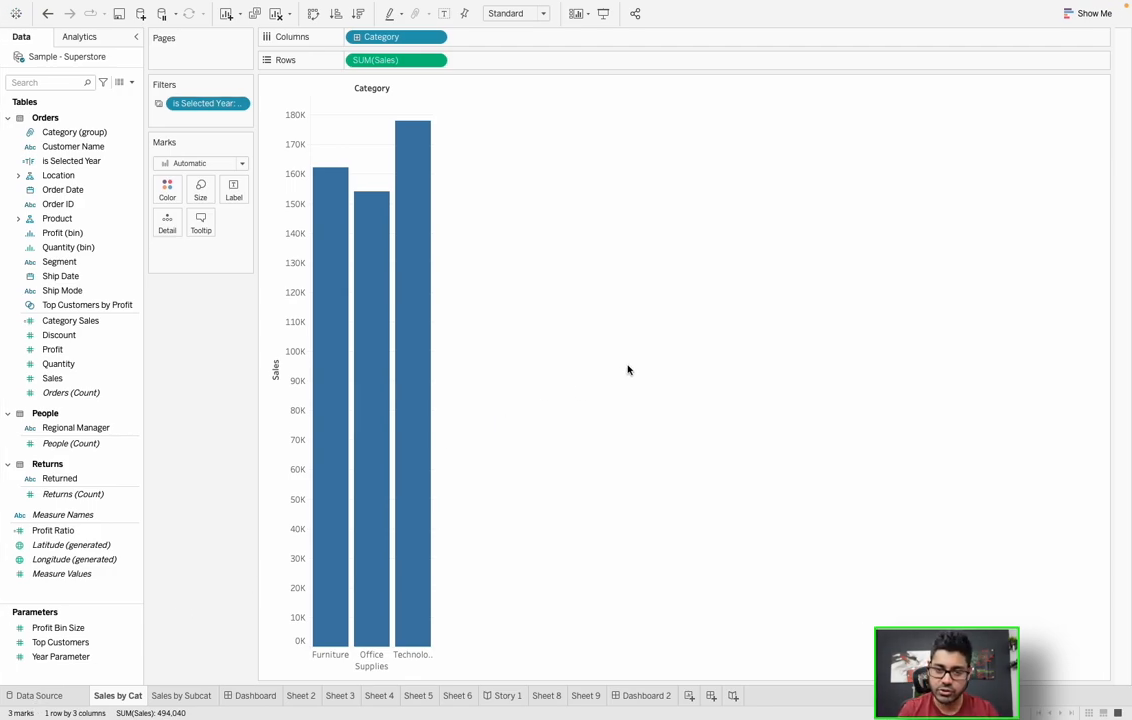
# - Show the Sample - Superstore Data Source page with Orders joined to People and Returns
pyautogui.click(40, 696)
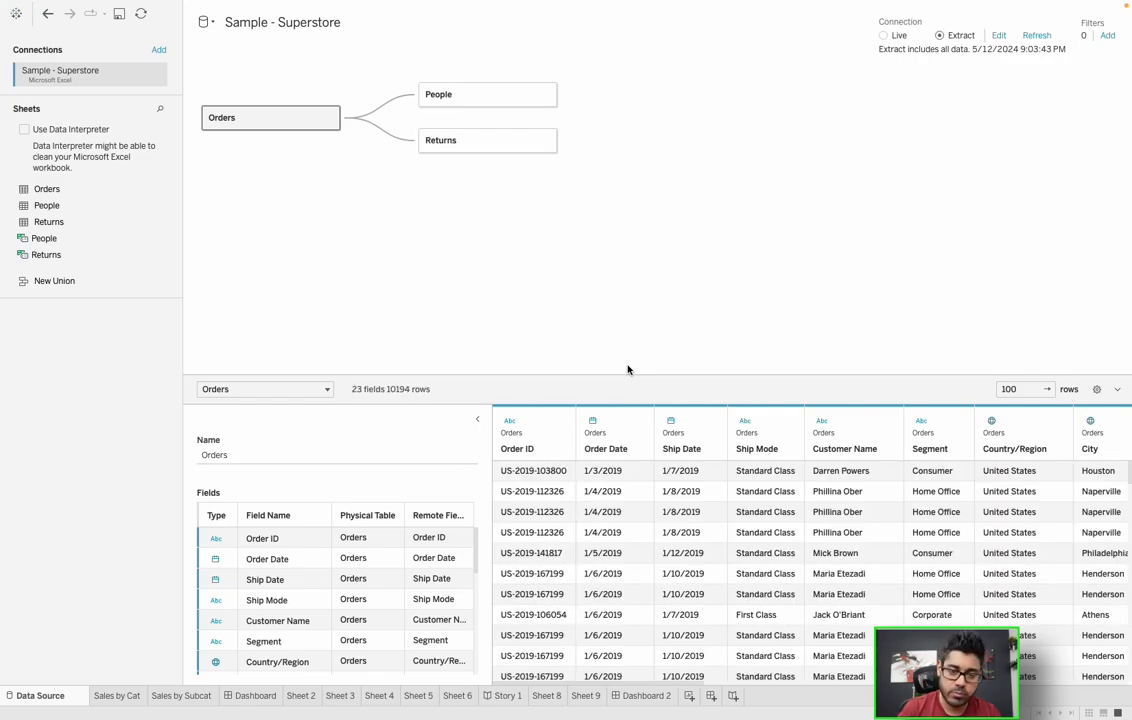
pyautogui.moveTo(868, 84)
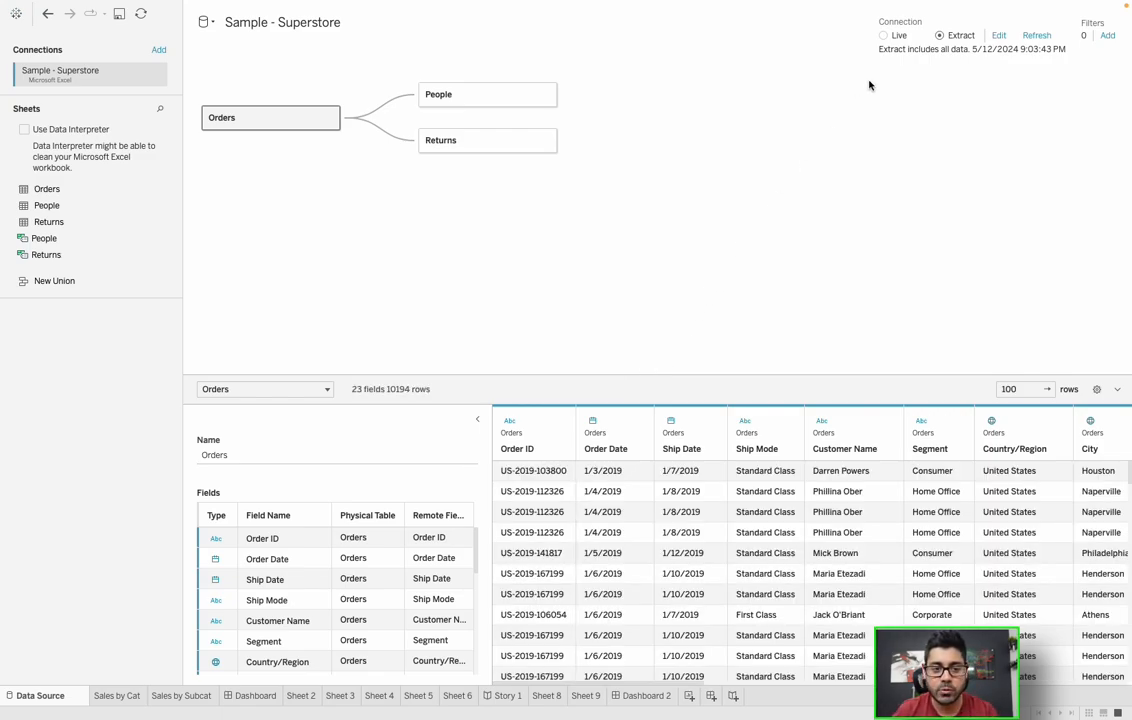
pyautogui.moveTo(856, 24)
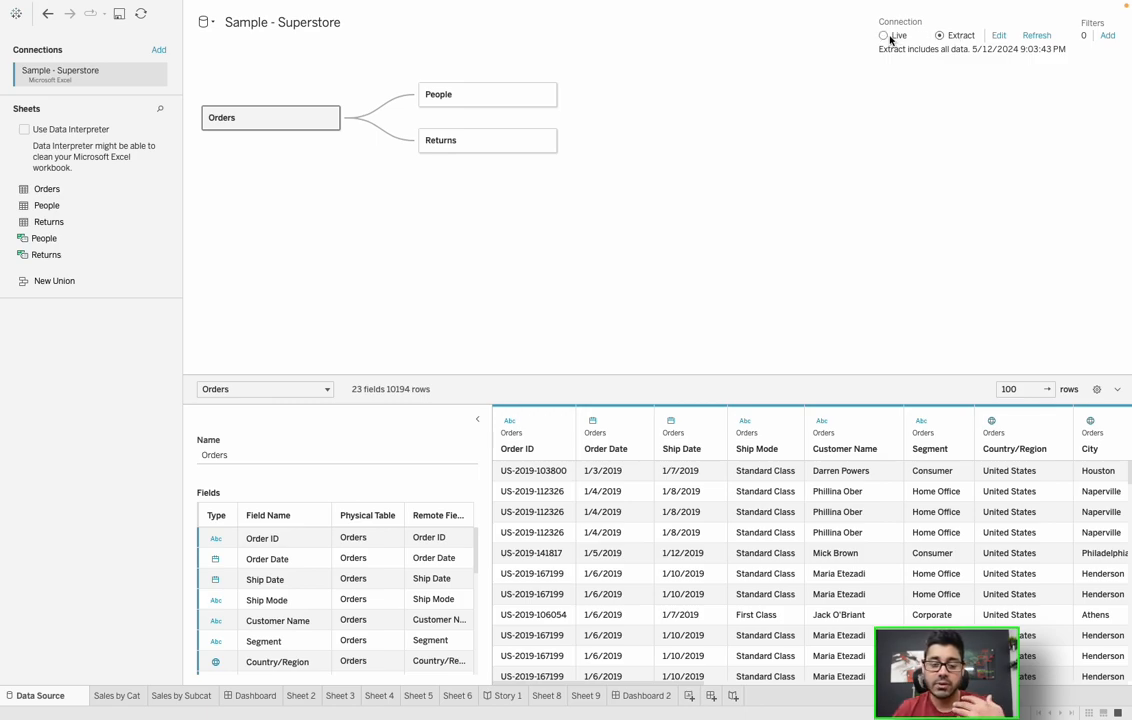
pyautogui.moveTo(884, 36)
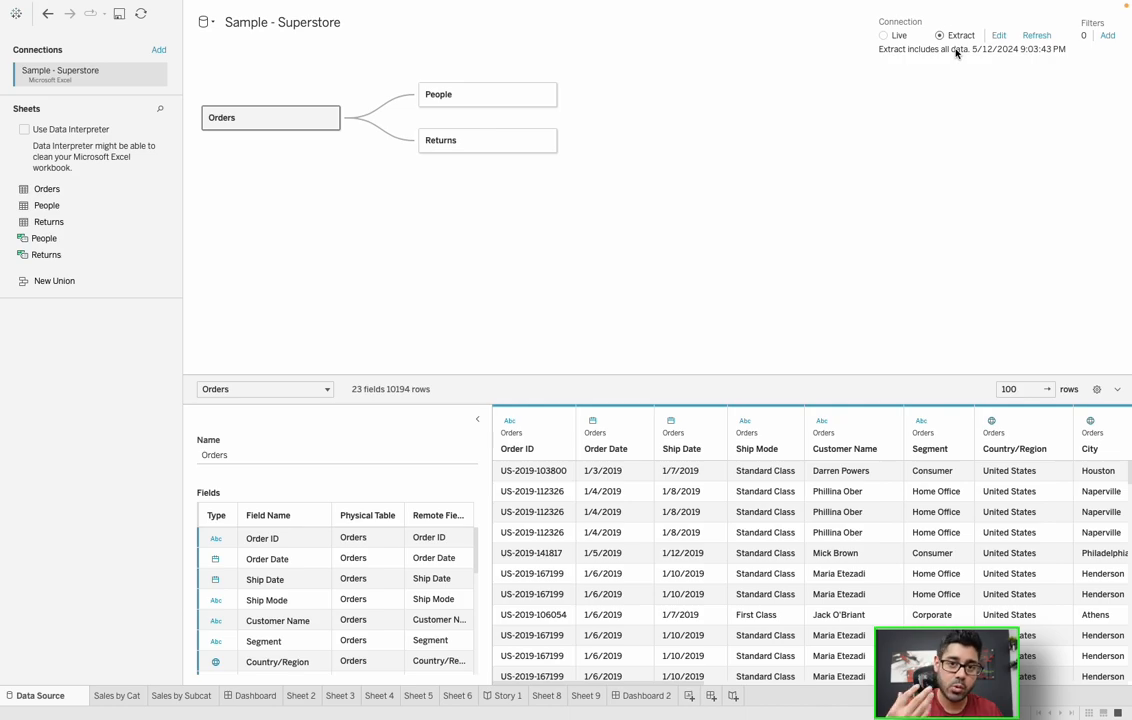
pyautogui.moveTo(540, 430)
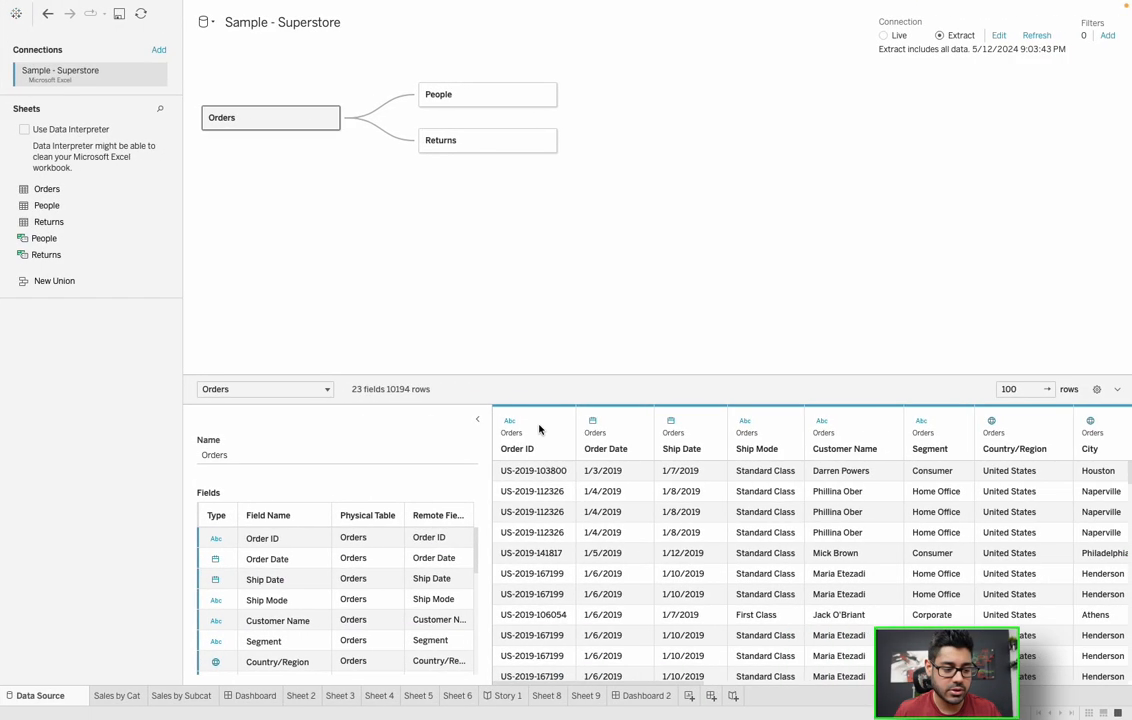
pyautogui.moveTo(244, 208)
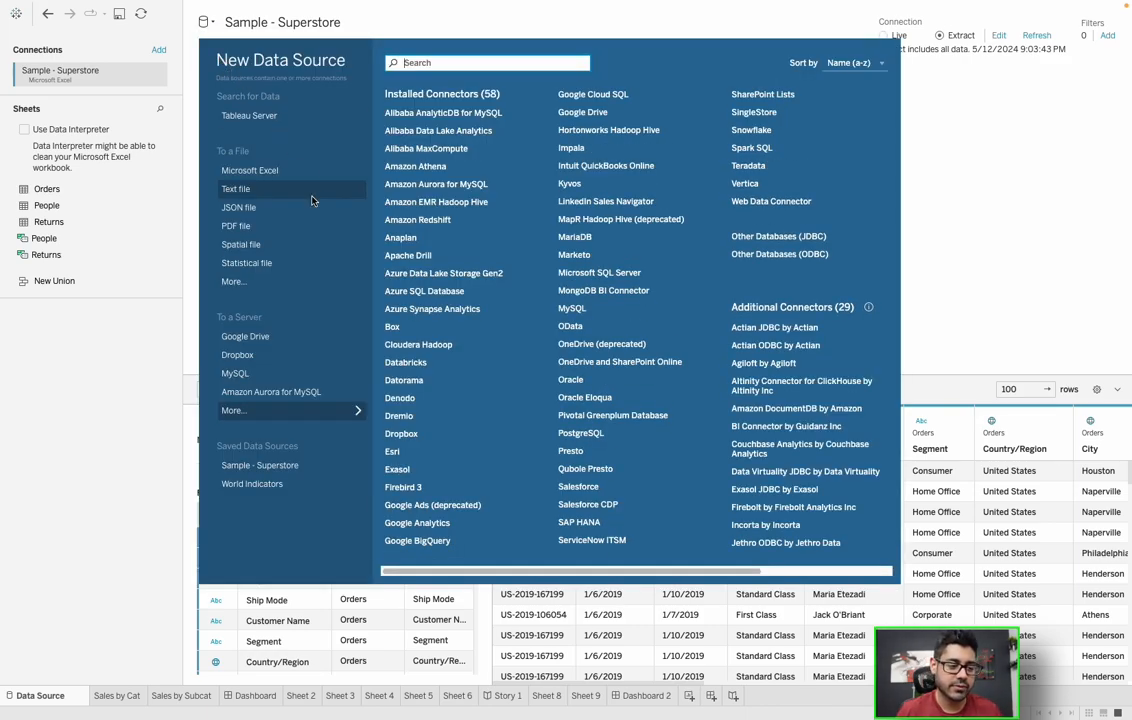
pyautogui.moveTo(272, 390)
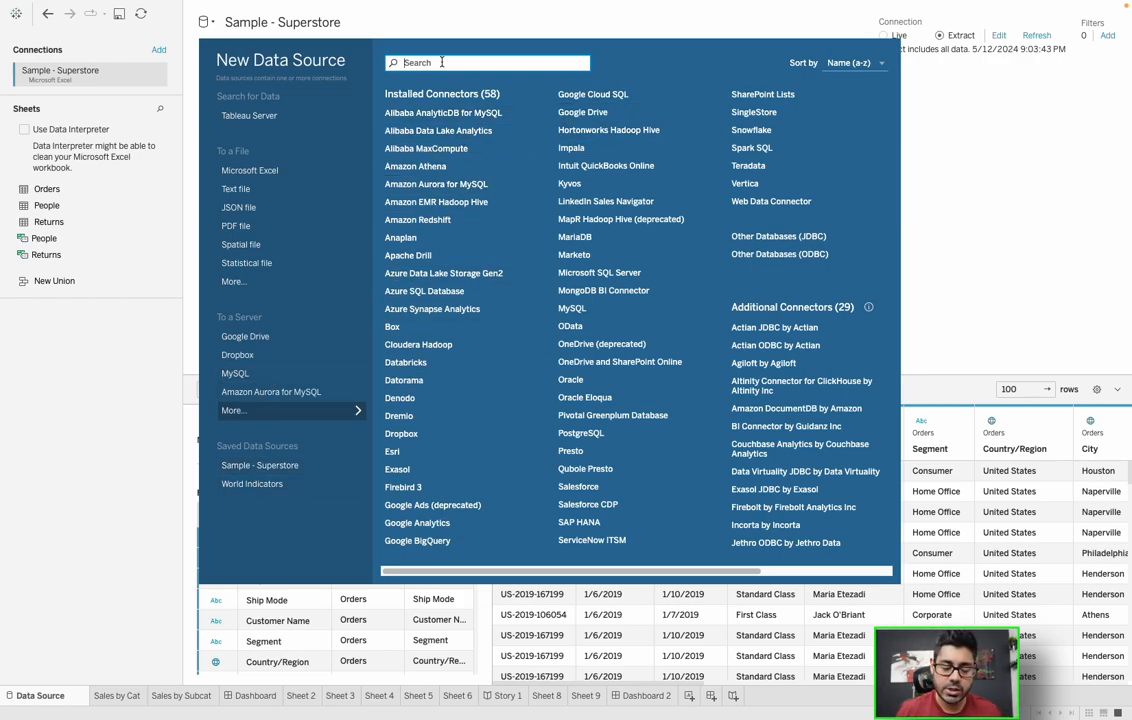
# - Search the New Data Source connectors for 'terads', 'web' and 'microsoft a'
pyautogui.write('terads')
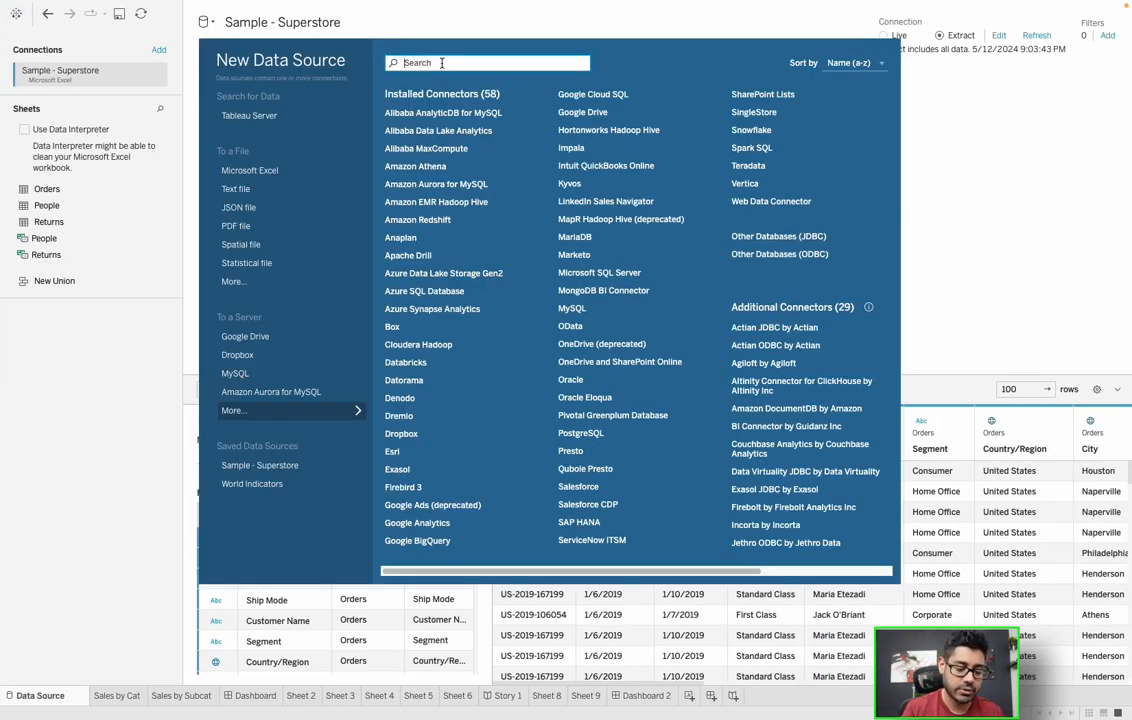
pyautogui.write('web')
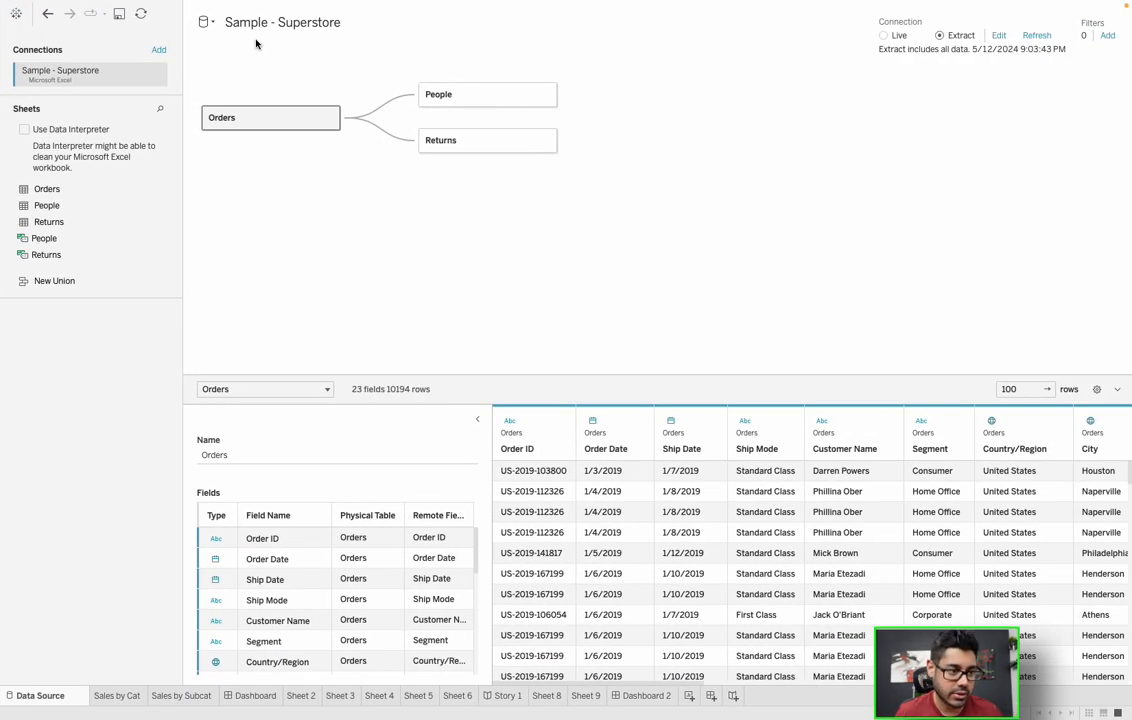
pyautogui.click(158, 48)
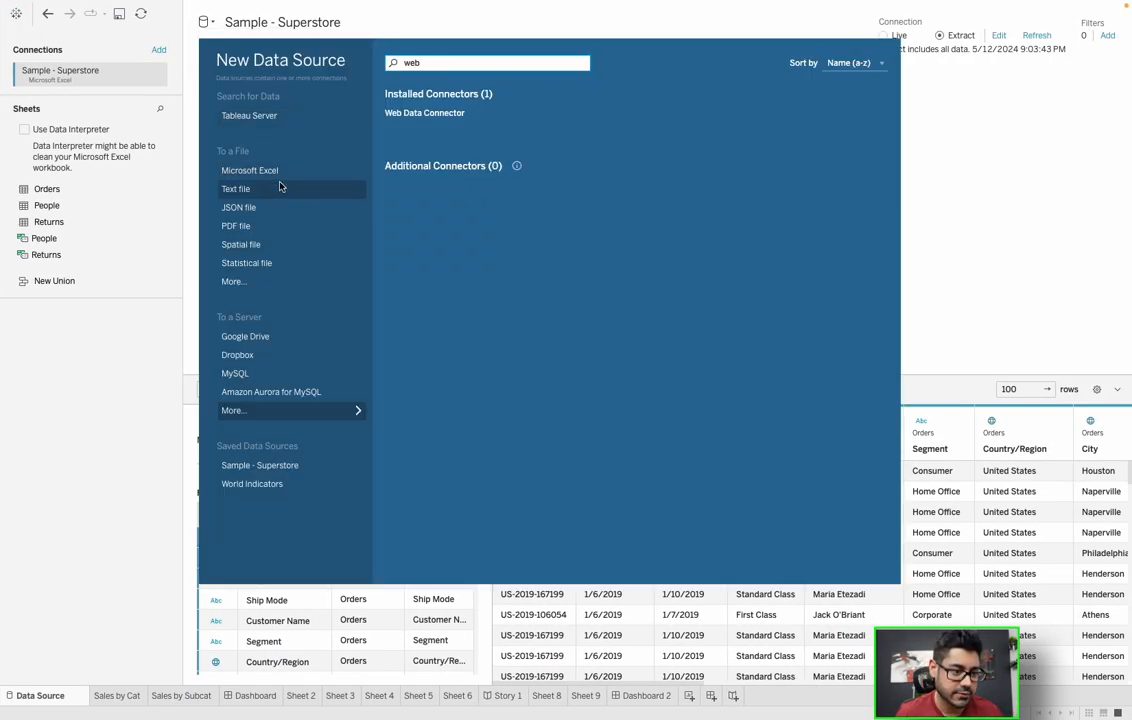
pyautogui.moveTo(250, 170)
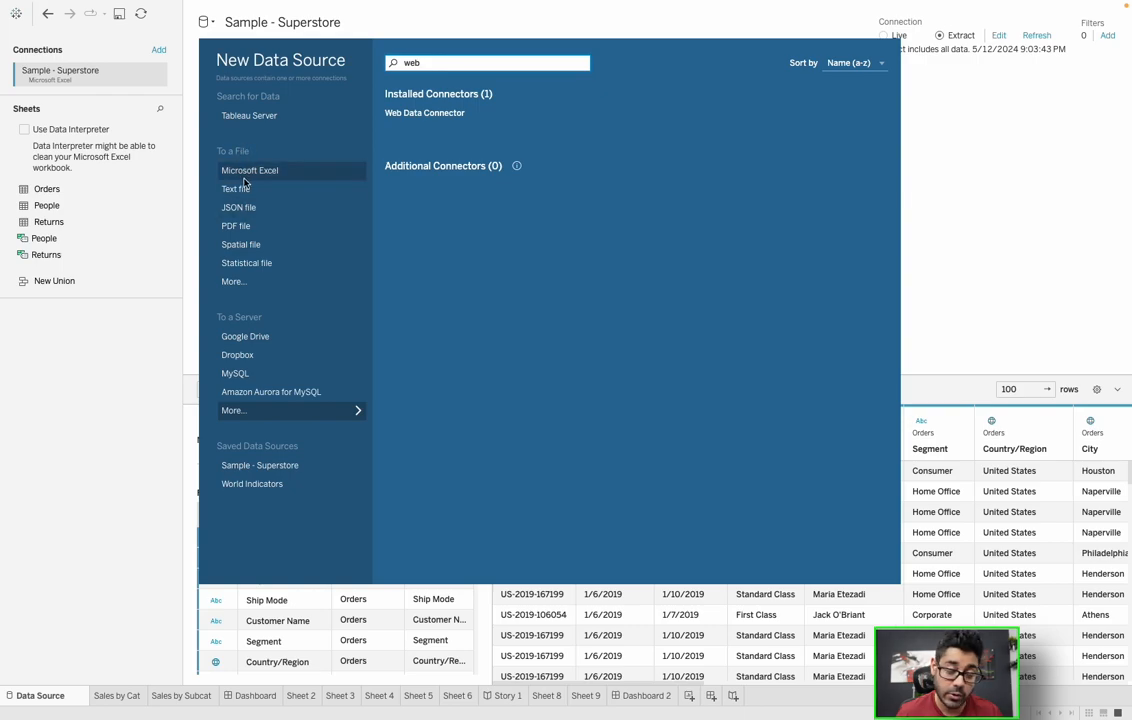
pyautogui.click(204, 22)
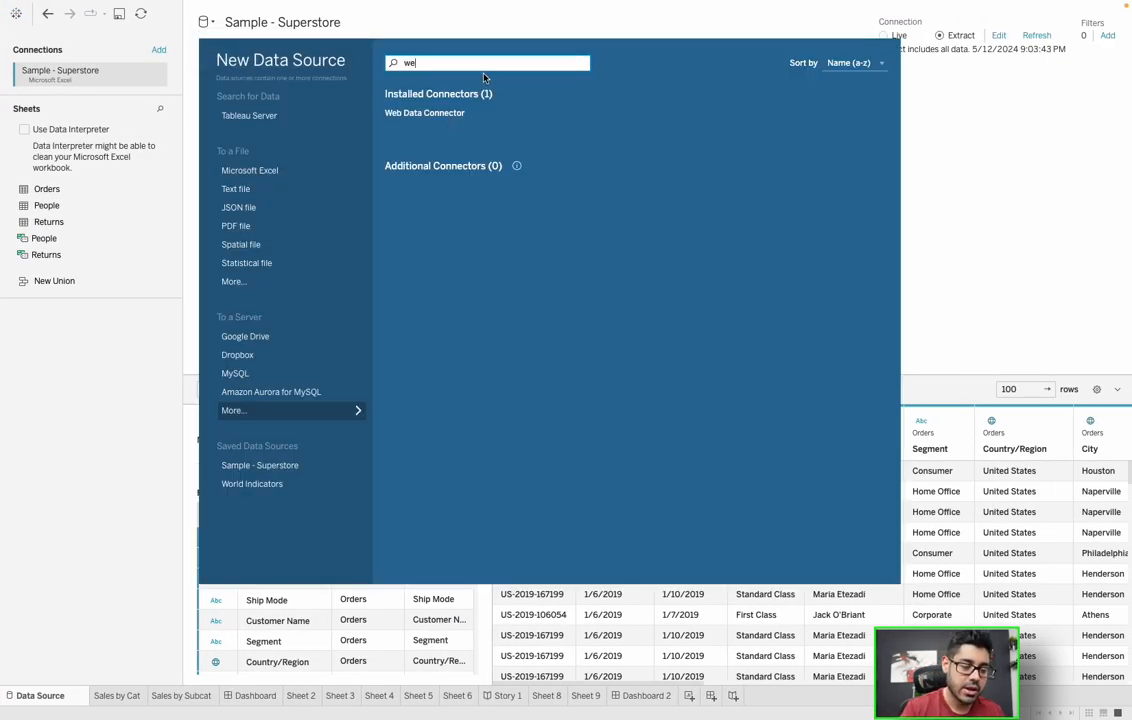
pyautogui.write('microsoft a')
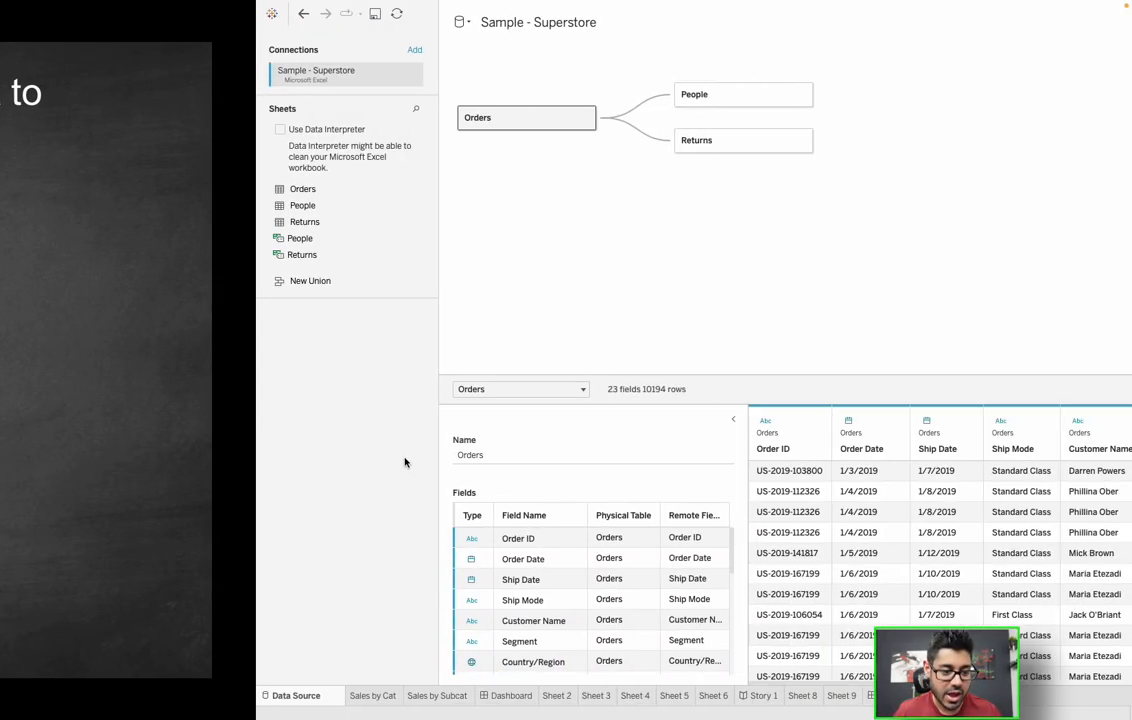
# - Reopen the New Data Source list and search for 'google cloud s' to find Google Cloud SQL
pyautogui.click(204, 22)
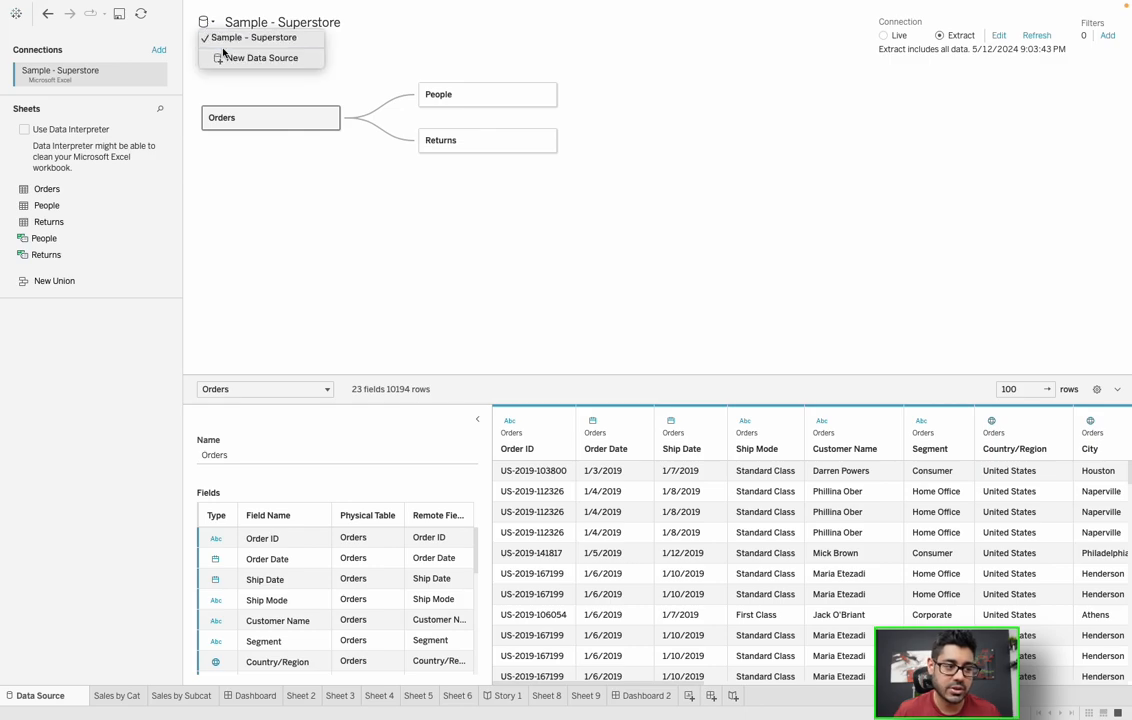
pyautogui.click(260, 56)
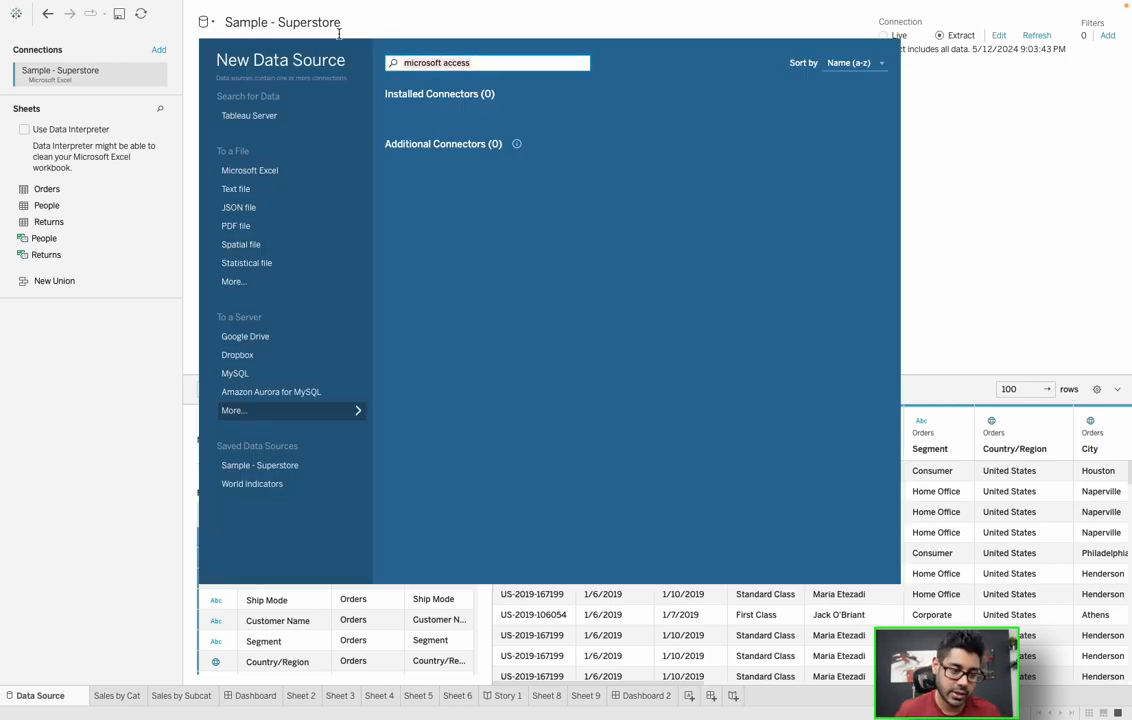
pyautogui.write('google cl')
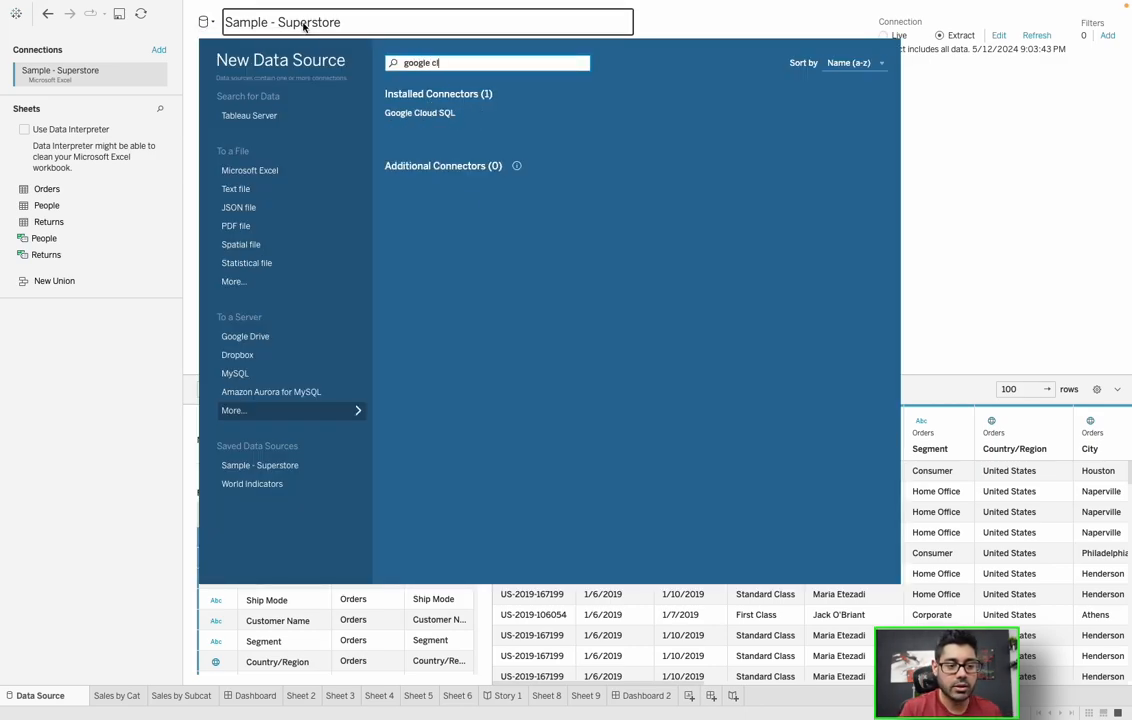
pyautogui.write('oud s')
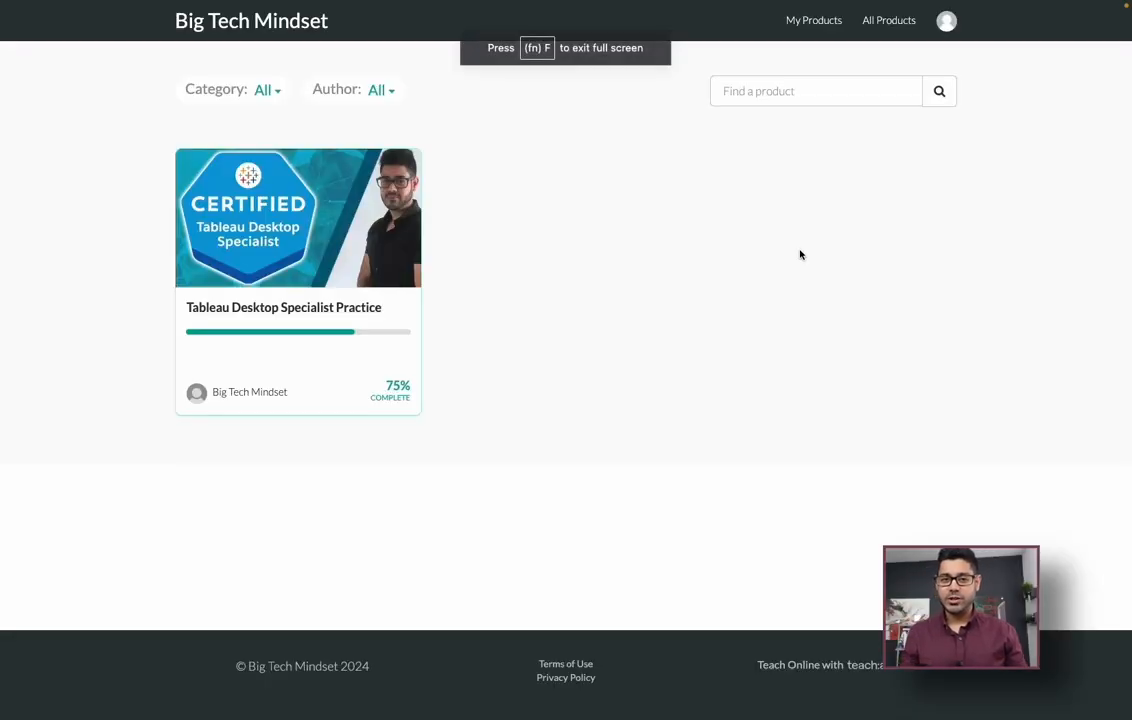
pyautogui.moveTo(652, 288)
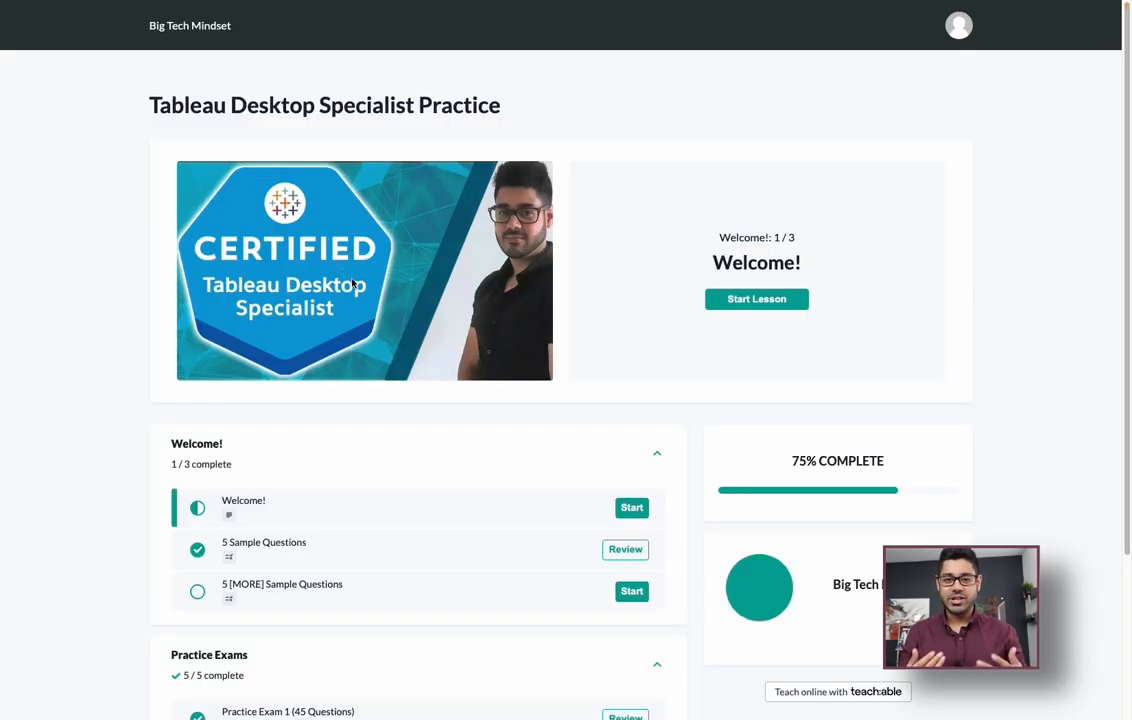
# - In Practice Exam 1, answer and check question 1, continue to question 2 of 45 and check it
pyautogui.scroll(-3)
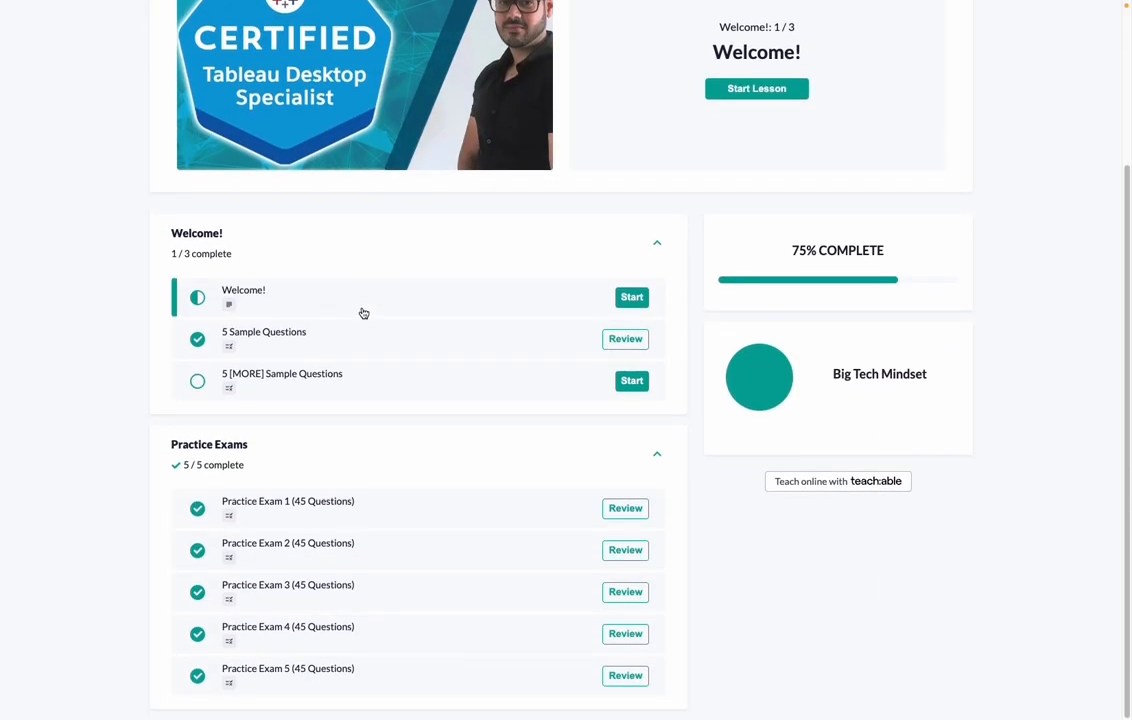
pyautogui.moveTo(336, 510)
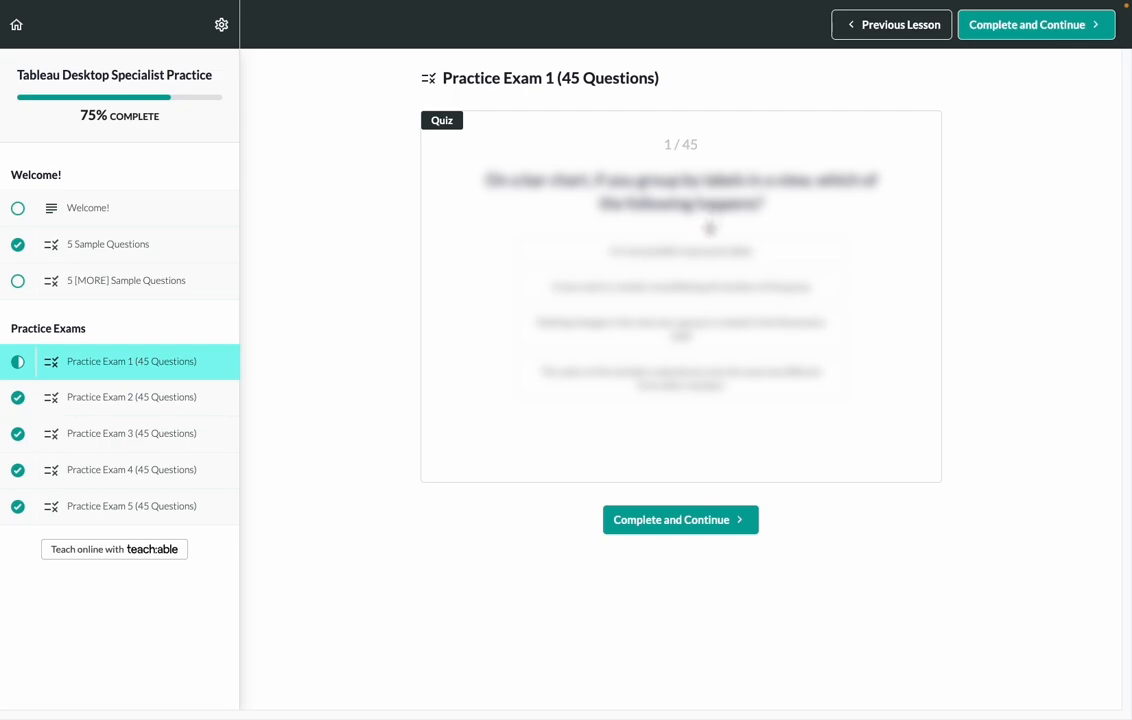
pyautogui.click(680, 252)
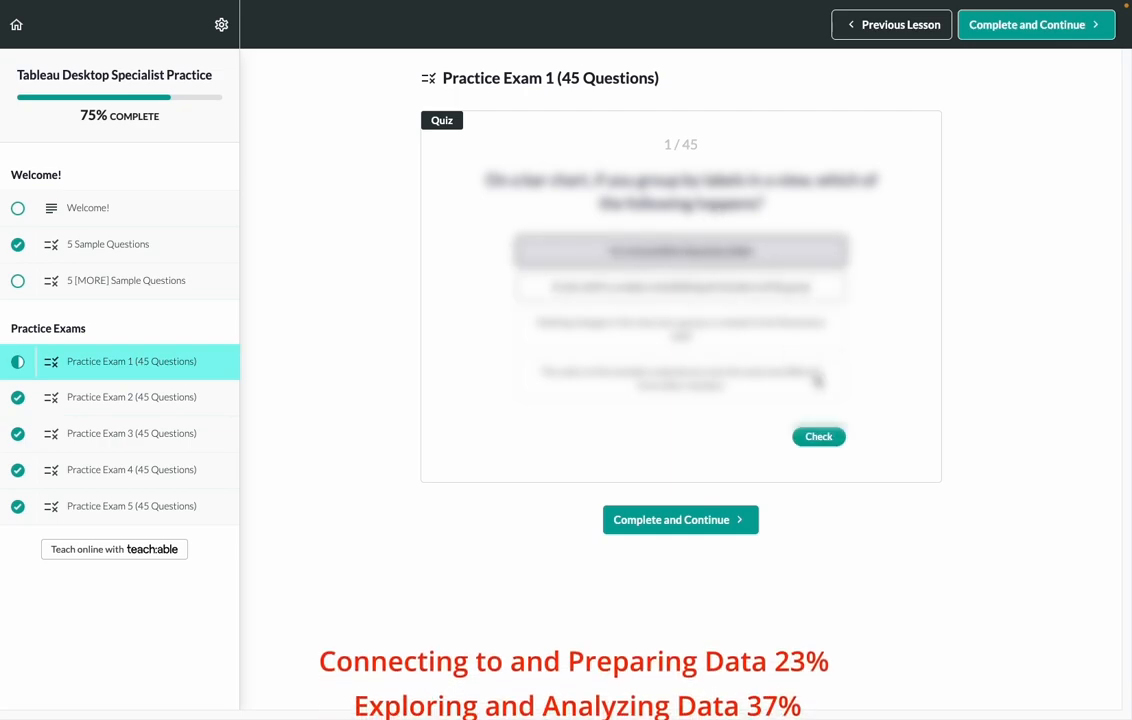
pyautogui.click(816, 436)
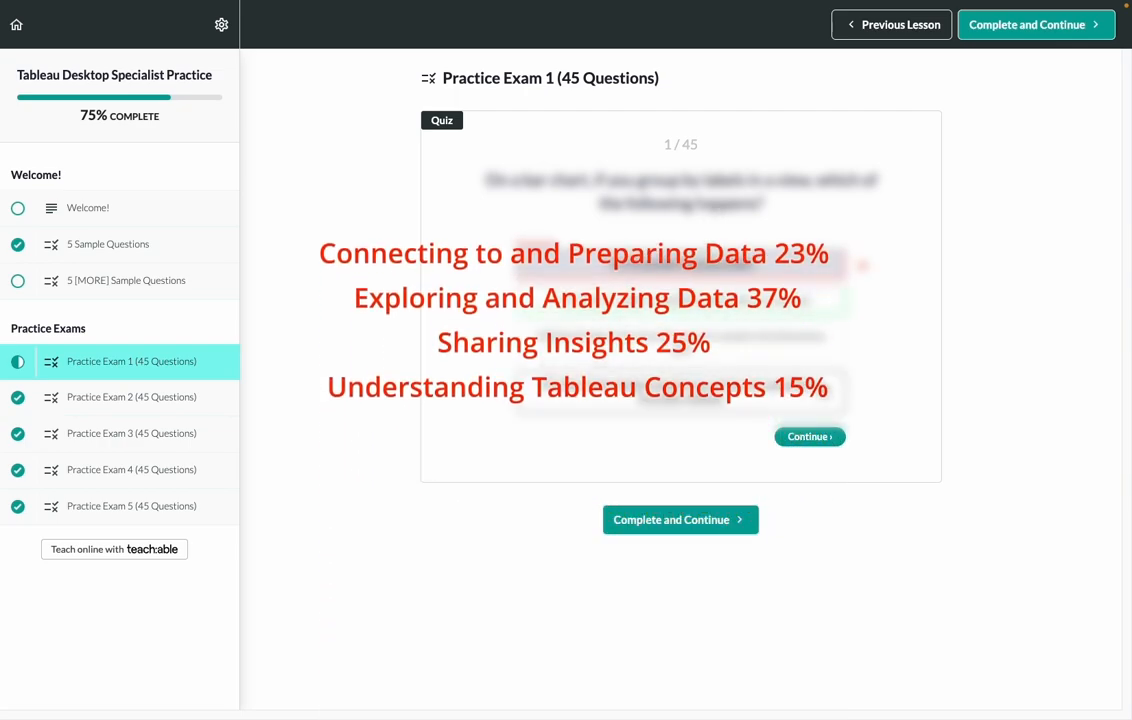
pyautogui.click(808, 436)
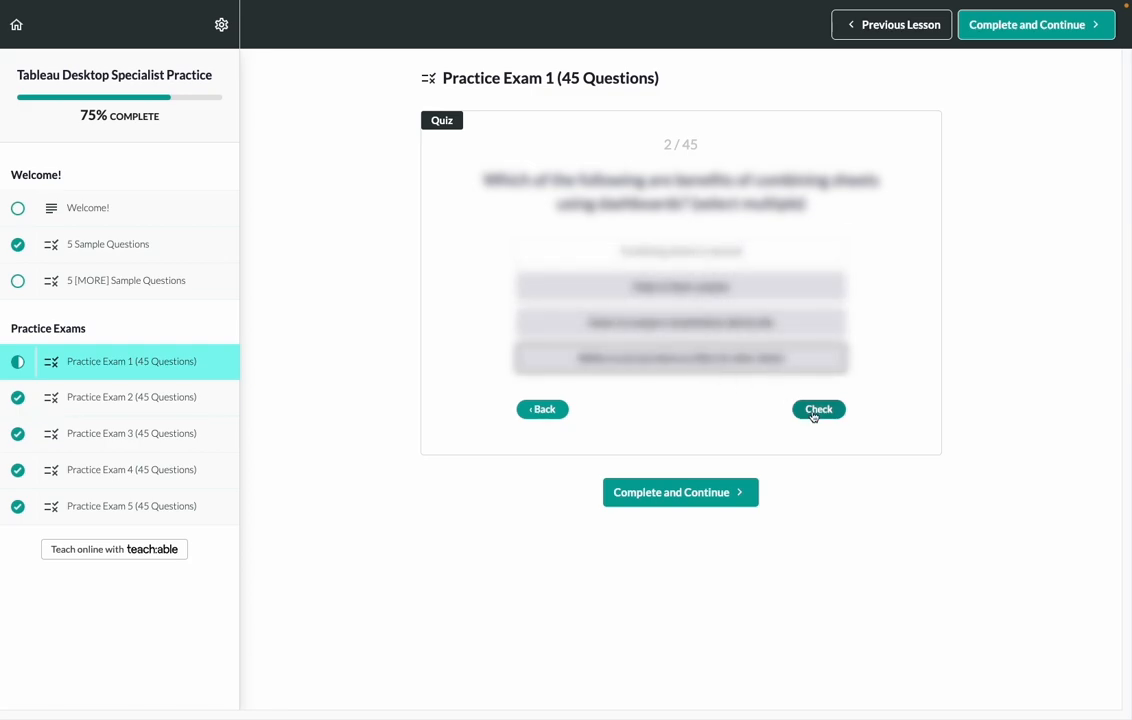
pyautogui.click(818, 408)
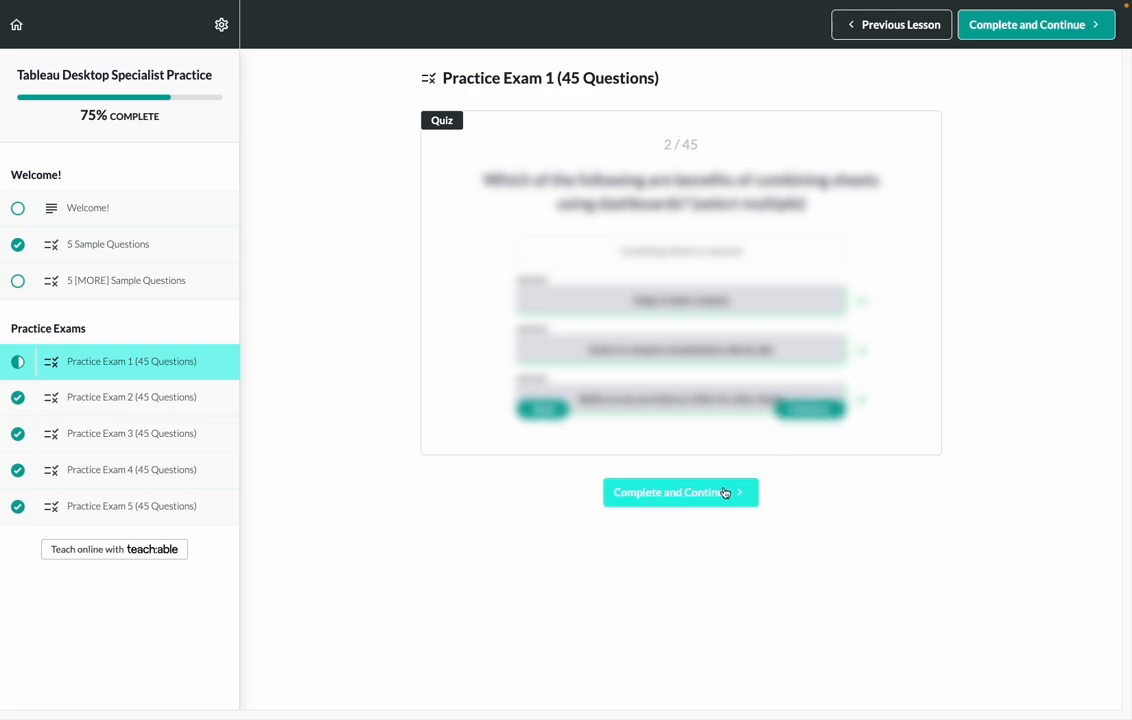